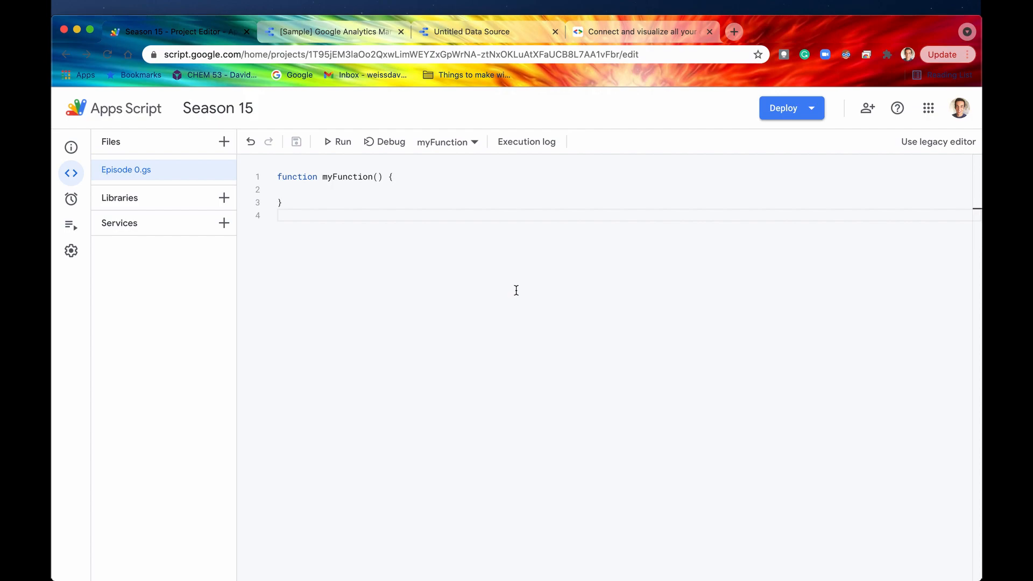
mouse_move(336, 86)
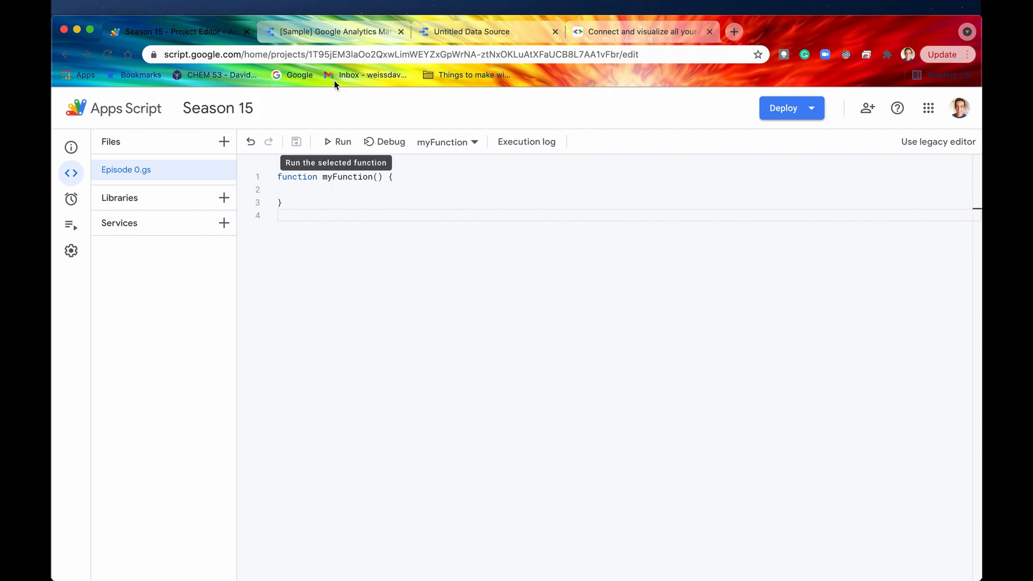
Switch to the '[Sample] Google Analytics Marketing Website' Data Studio report.
left_click(333, 31)
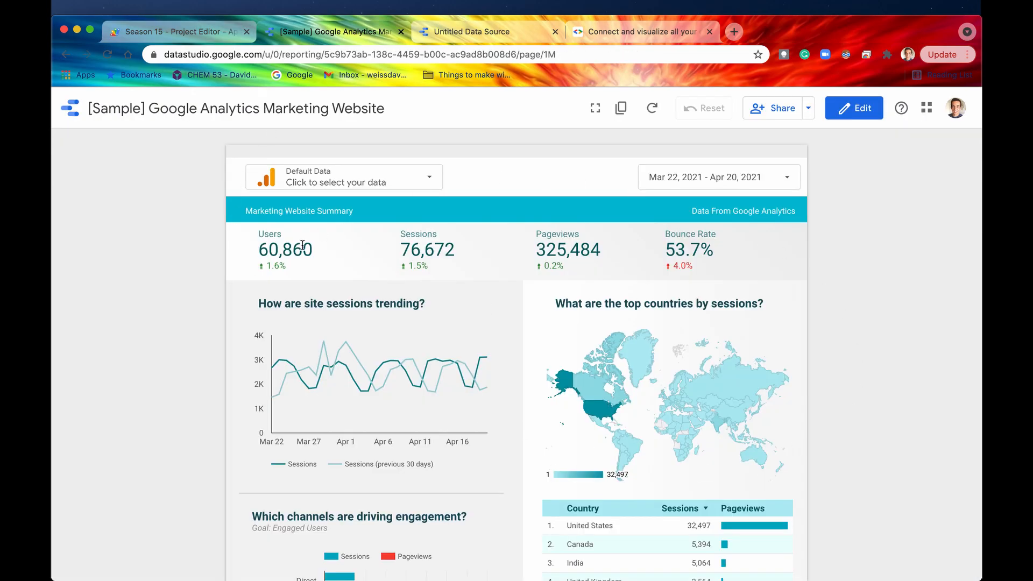
mouse_move(293, 269)
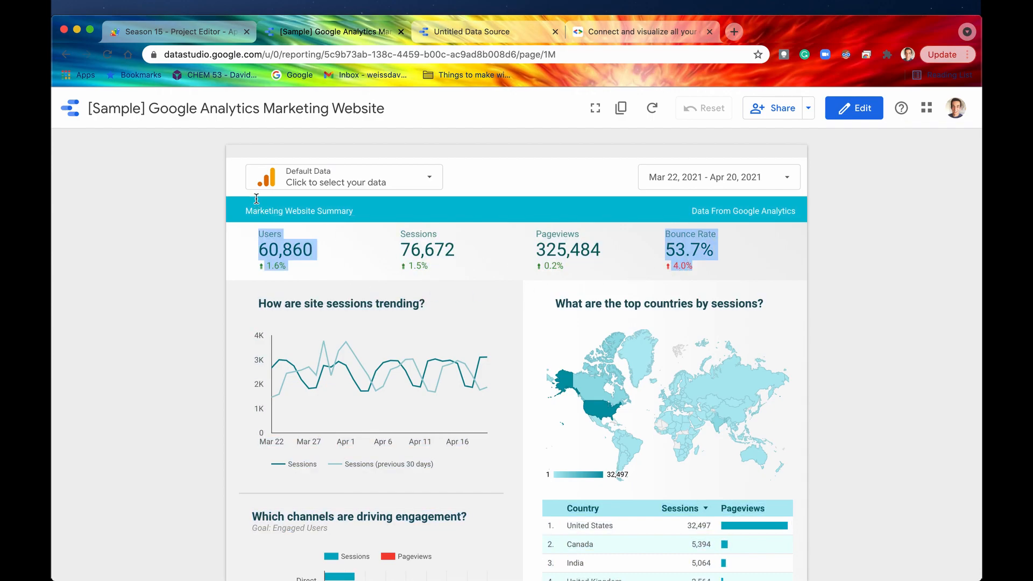
mouse_move(268, 186)
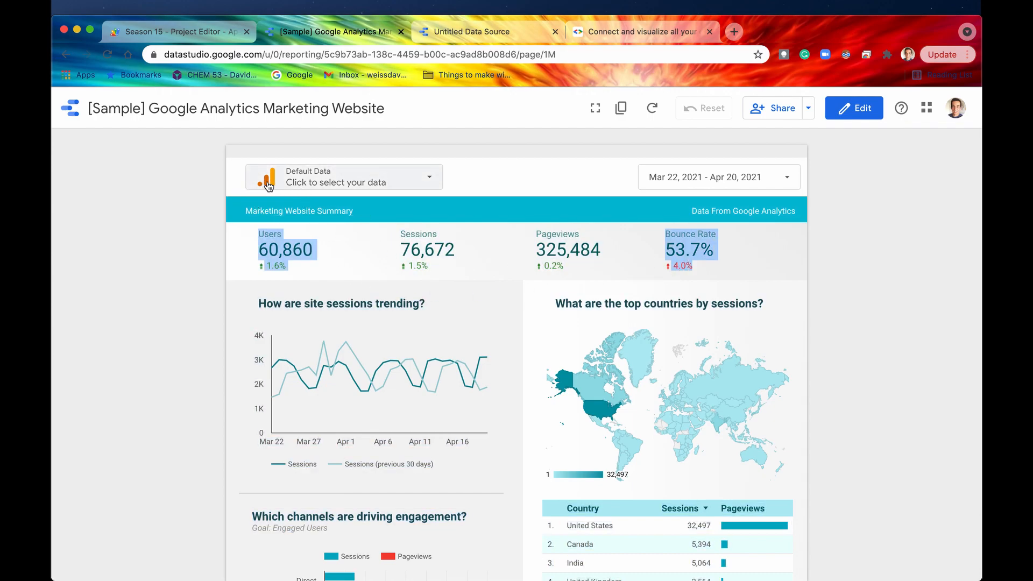
Filter the sample marketing report to India via the geo map.
scroll("down", 3)
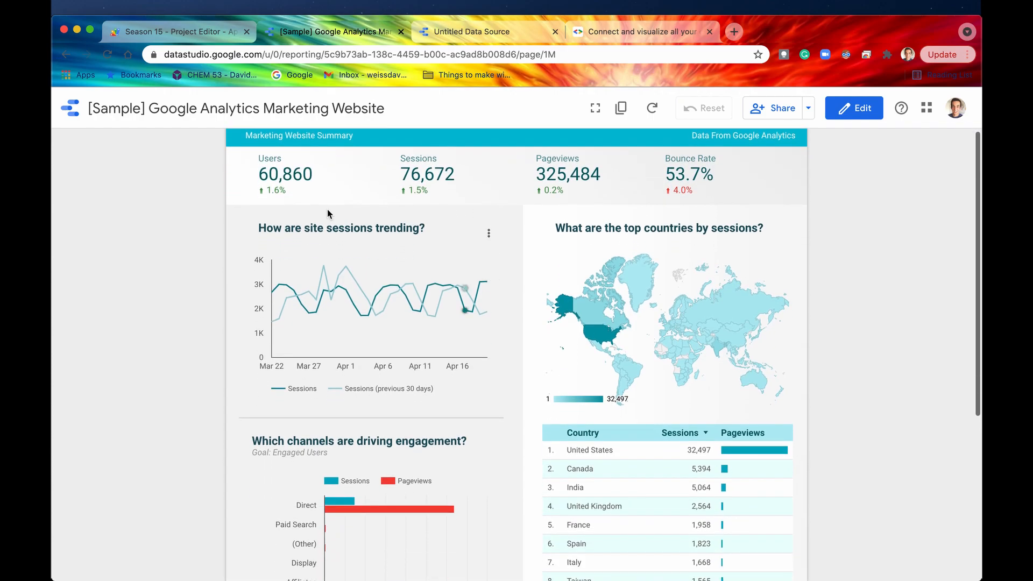
mouse_move(456, 287)
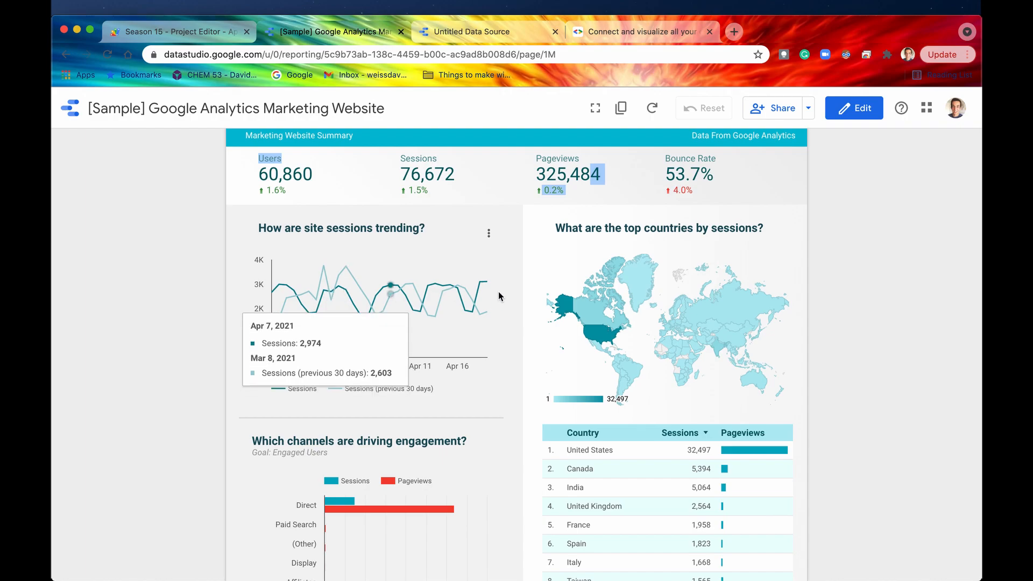
scroll("down", 3)
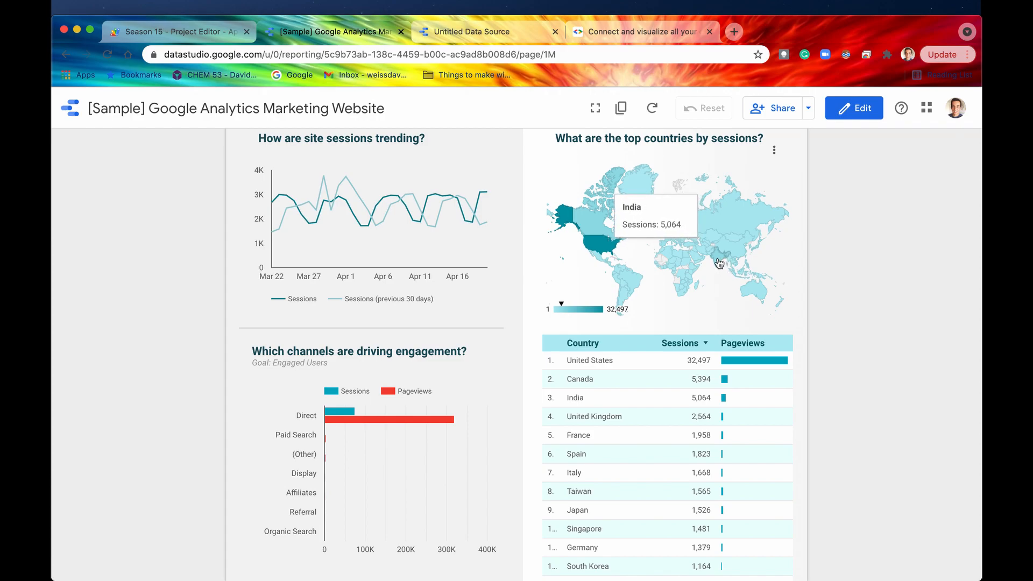
left_click(699, 257)
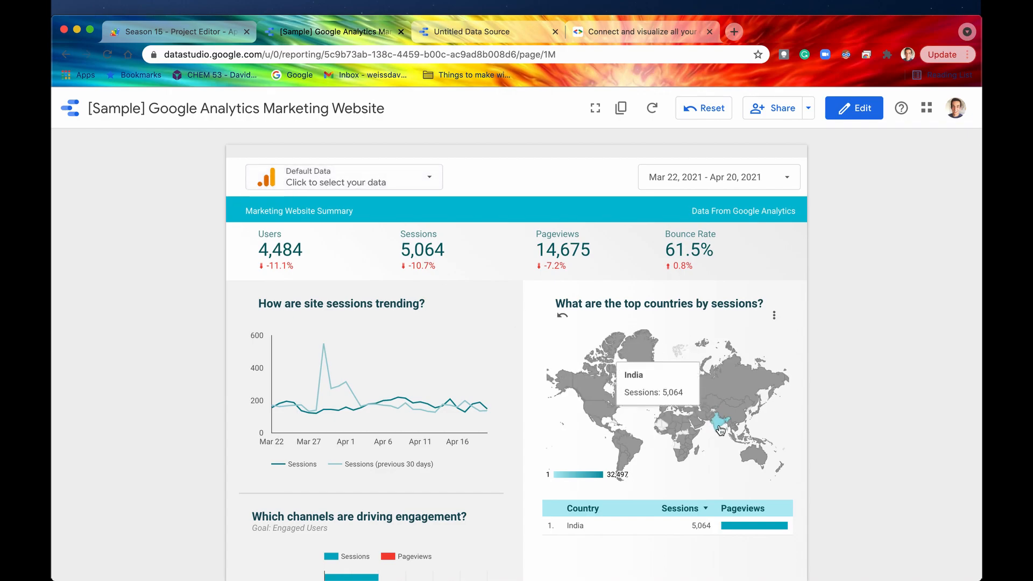
mouse_move(704, 429)
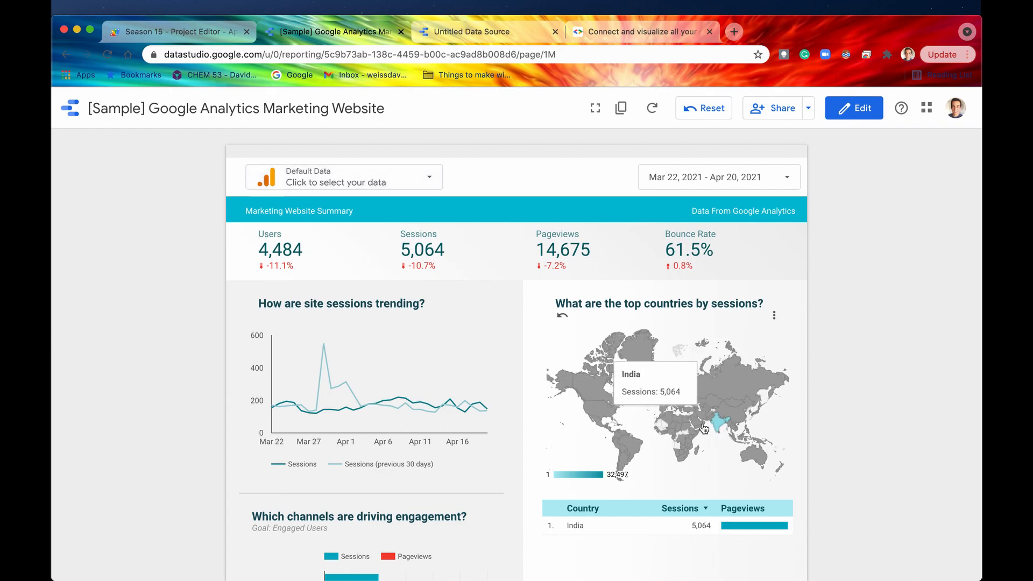
mouse_move(699, 401)
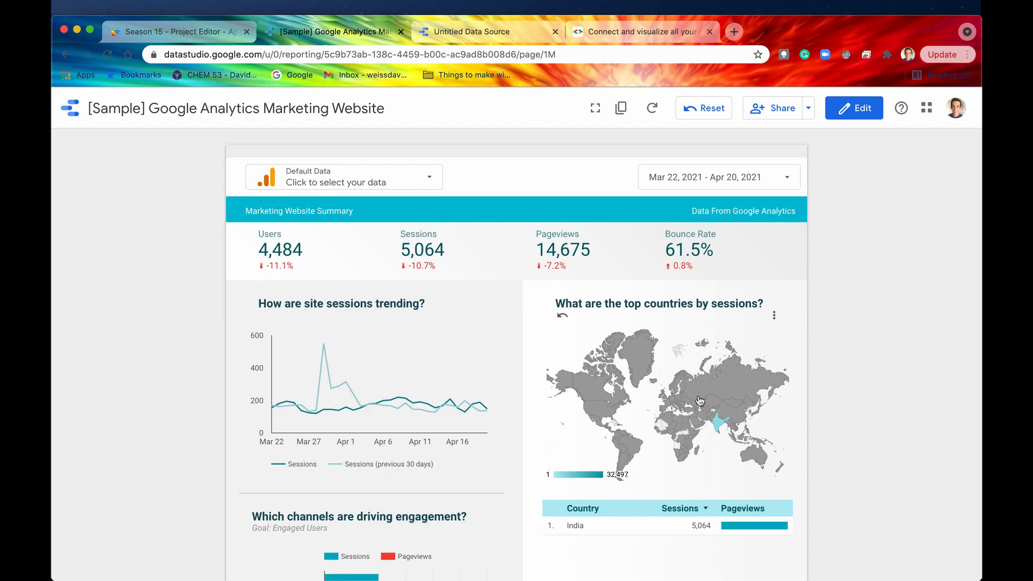
Review the filtered report, then switch to the Untitled Data Source connector page.
scroll("down", 3)
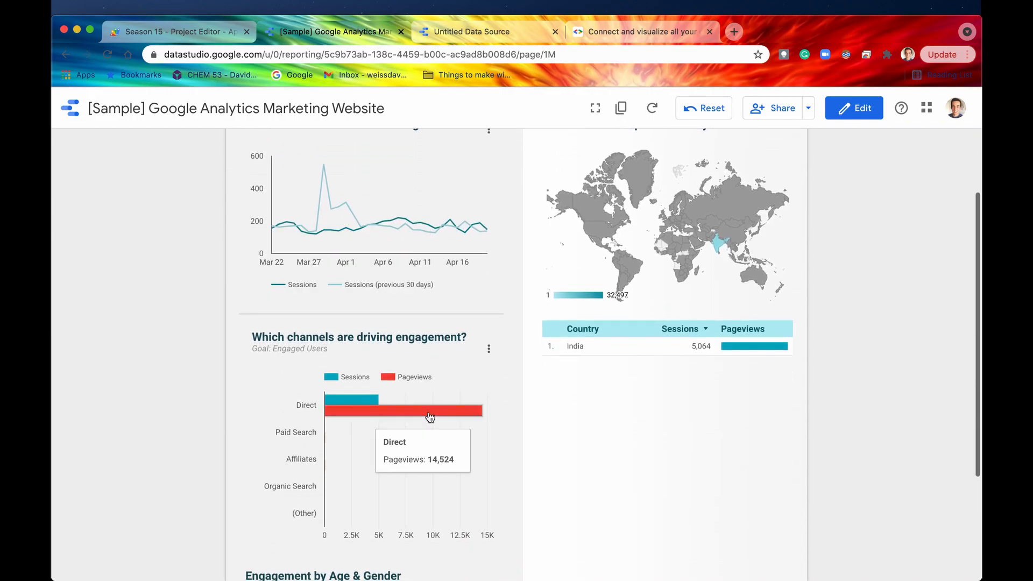
scroll("down", 3)
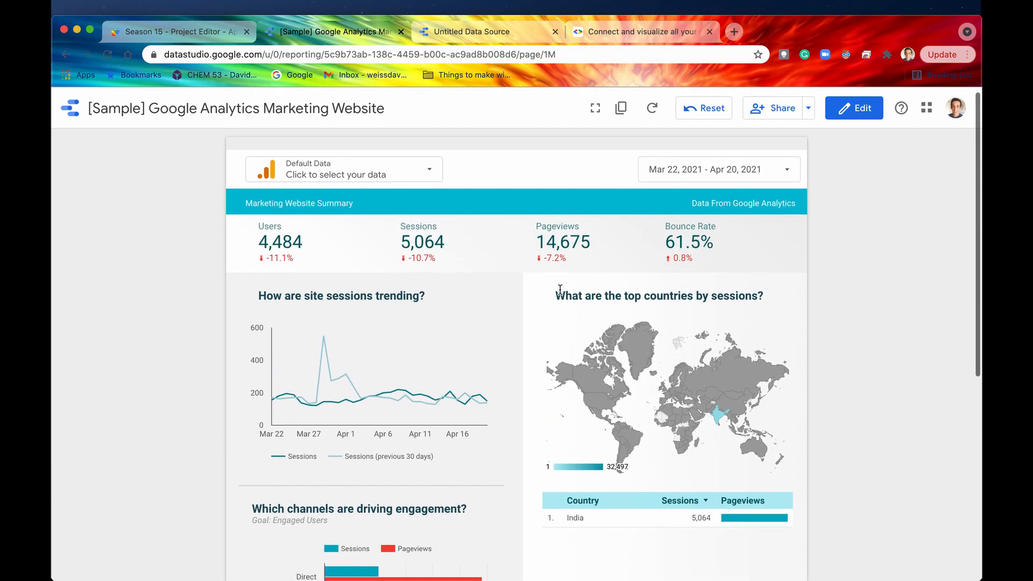
mouse_move(356, 125)
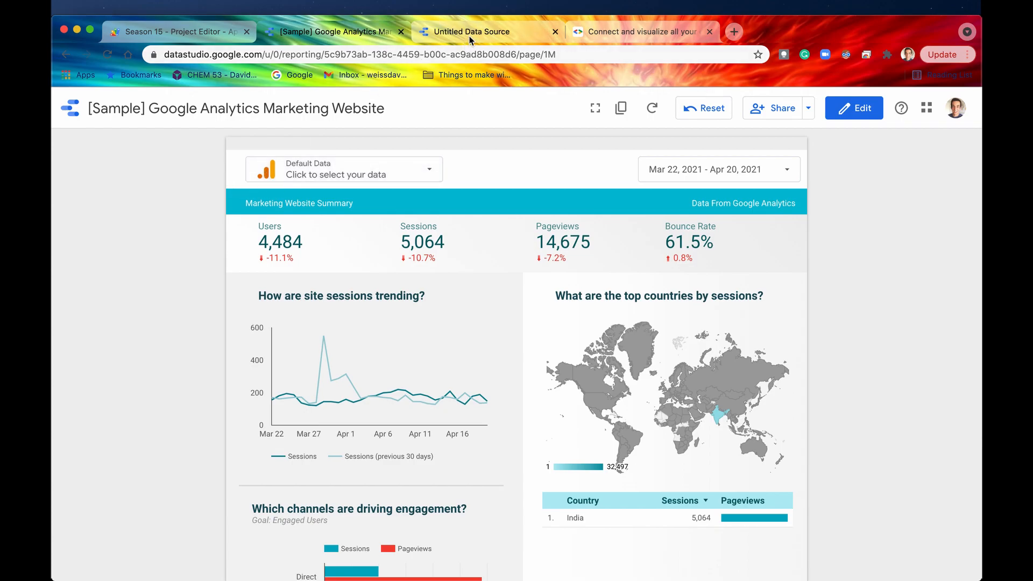
left_click(487, 31)
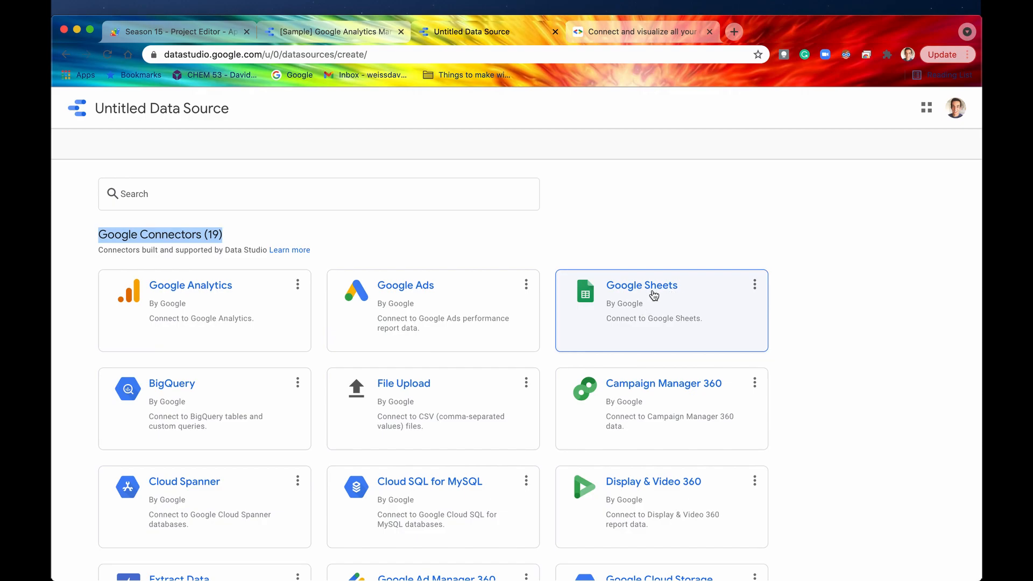
Scroll the connector gallery down to the Partner Connectors (360) section.
scroll("down", 3)
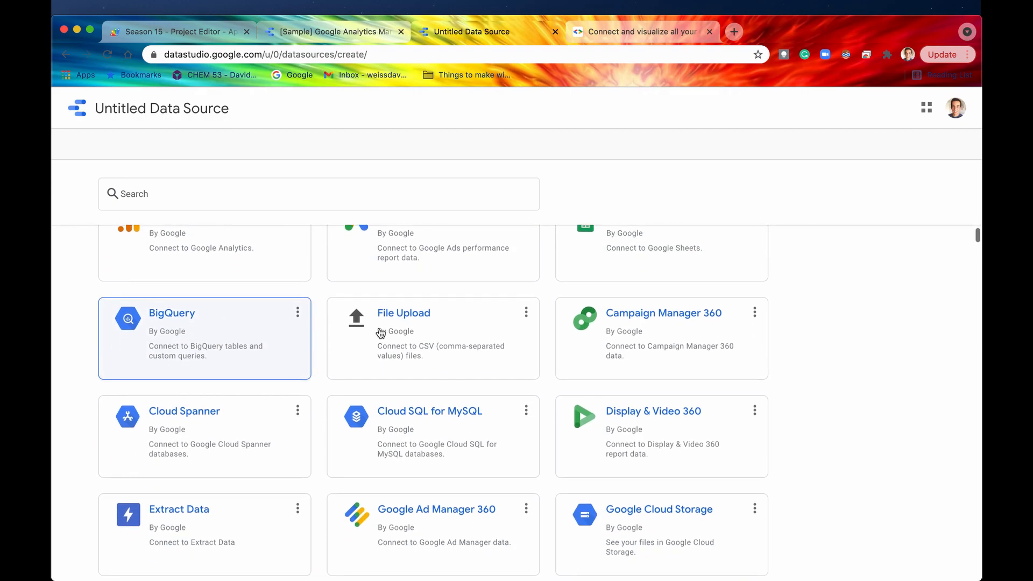
scroll("down", 3)
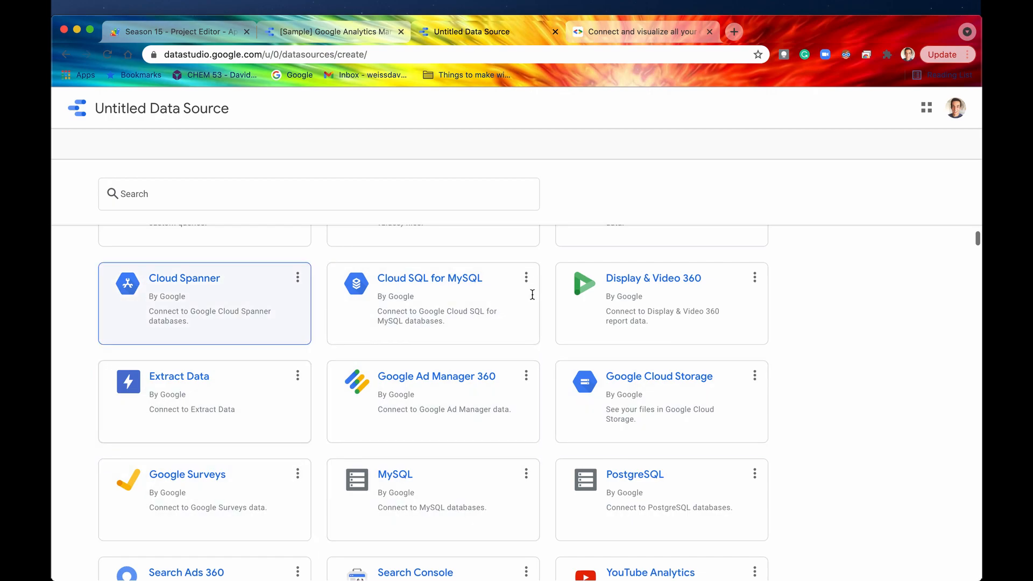
scroll("down", 3)
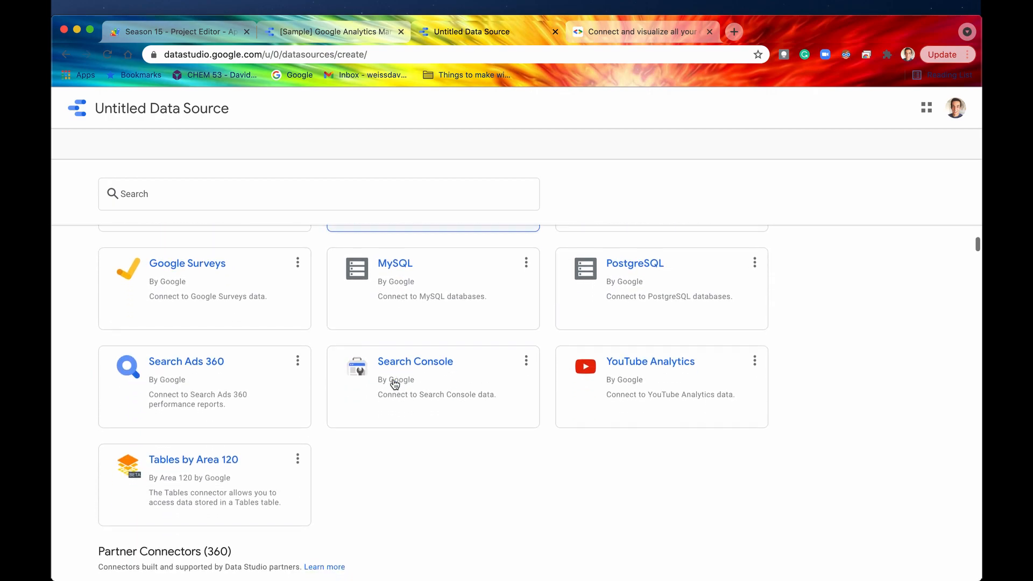
scroll("down", 3)
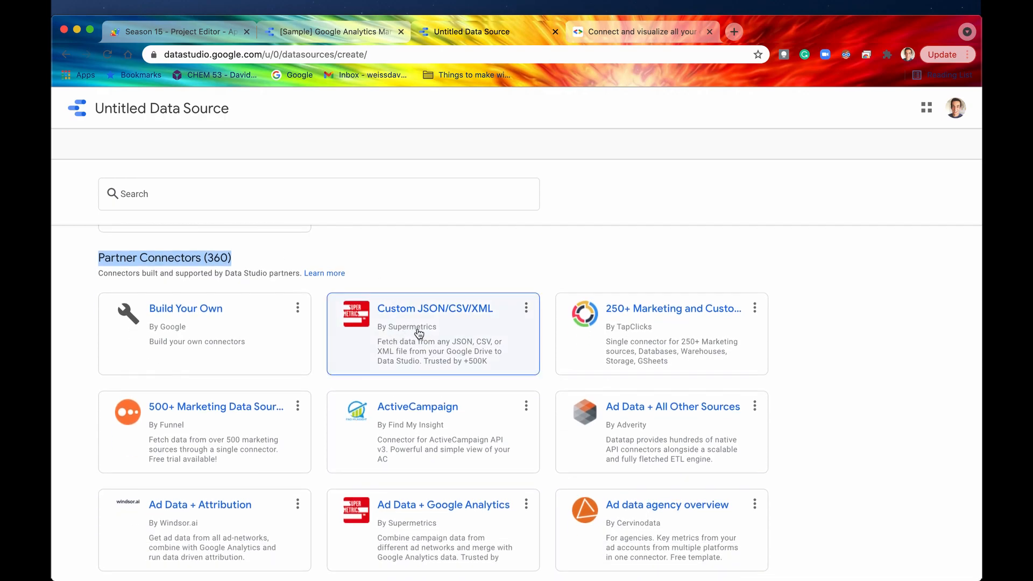
Browse Partner Connectors and Build Your Own, then switch to the Codelabs workflow step.
scroll("down", 3)
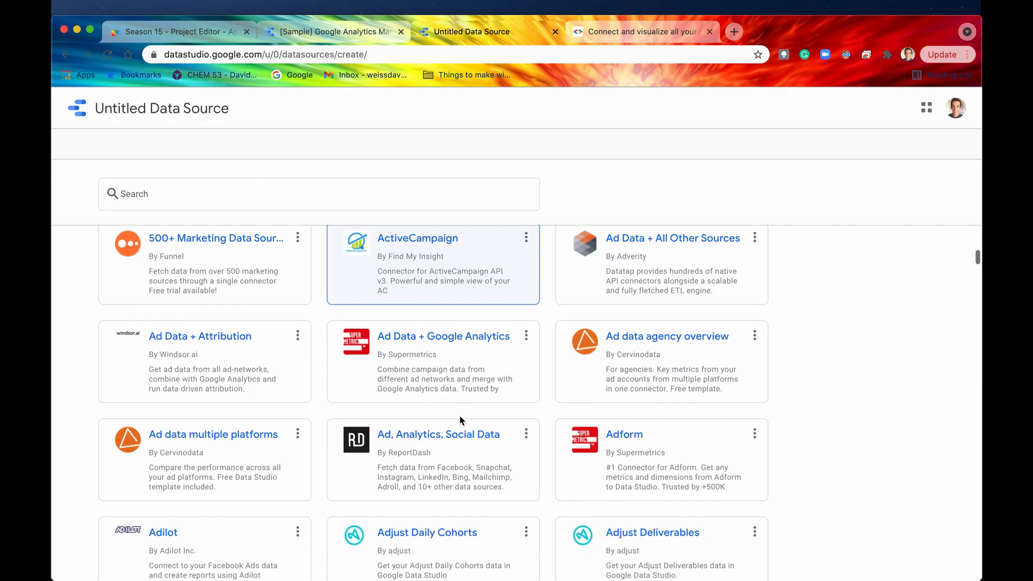
scroll("down", 3)
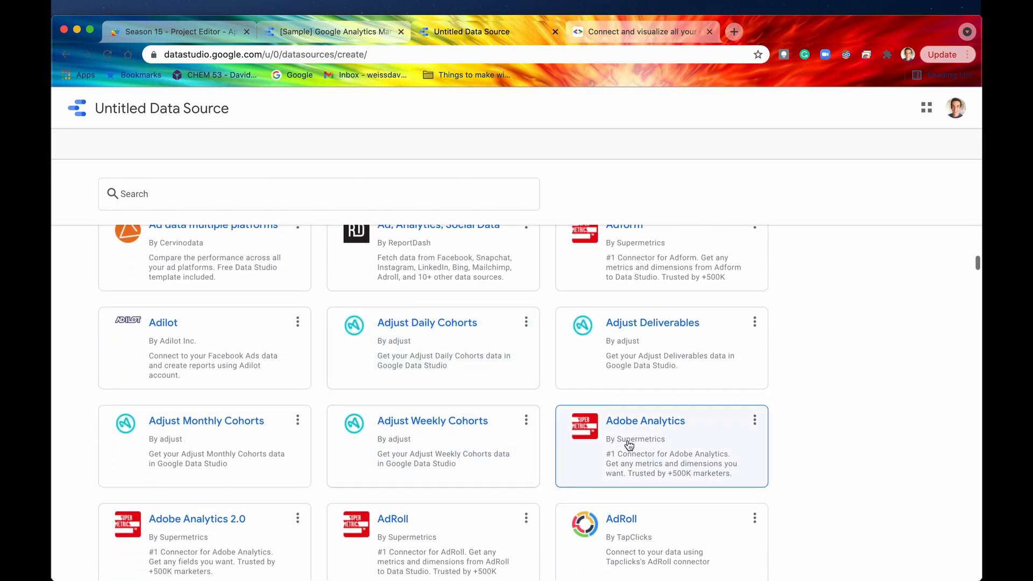
scroll("down", 3)
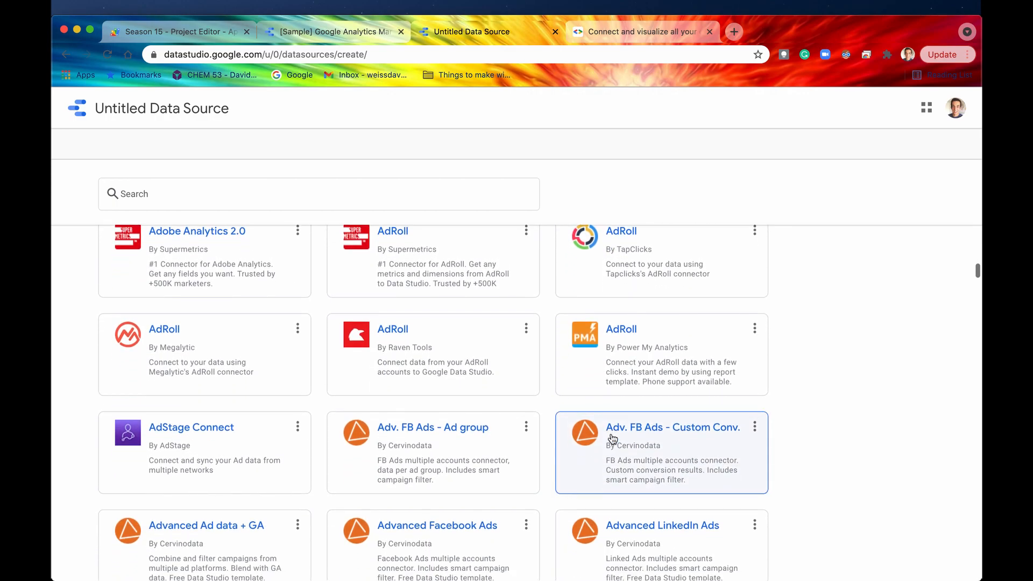
scroll("down", 3)
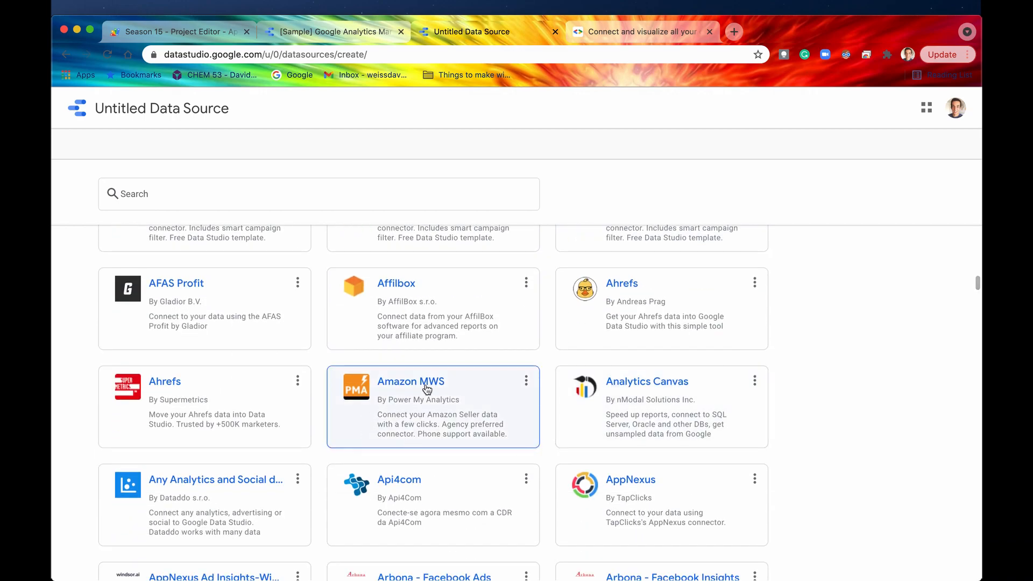
scroll("down", 3)
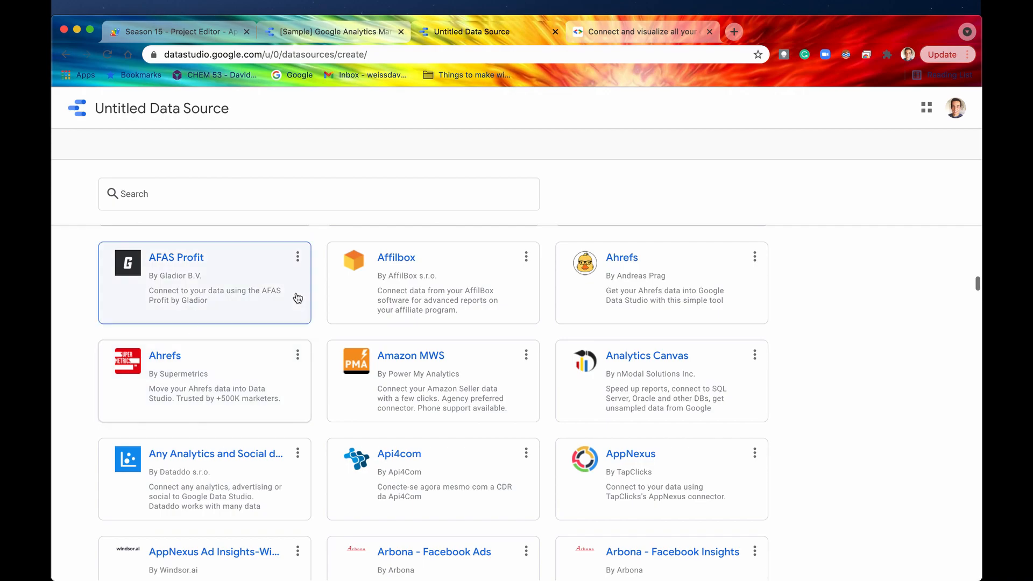
mouse_move(447, 366)
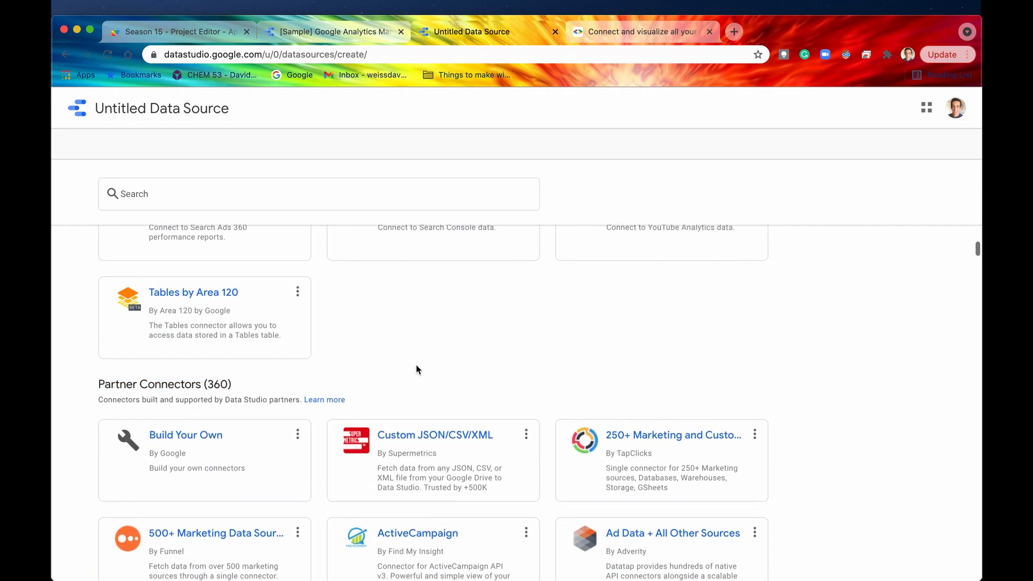
scroll("up", 3)
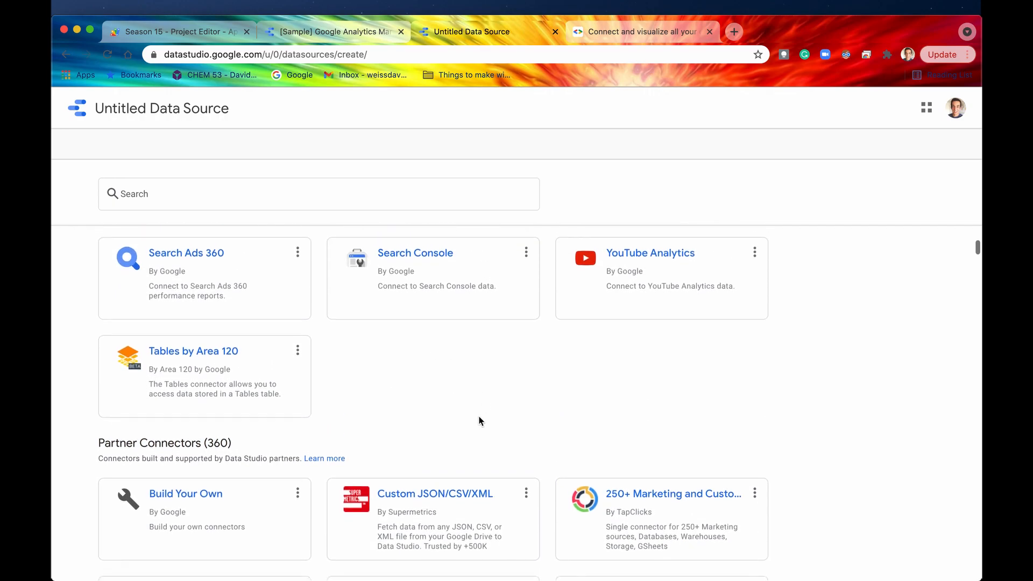
scroll("down", 3)
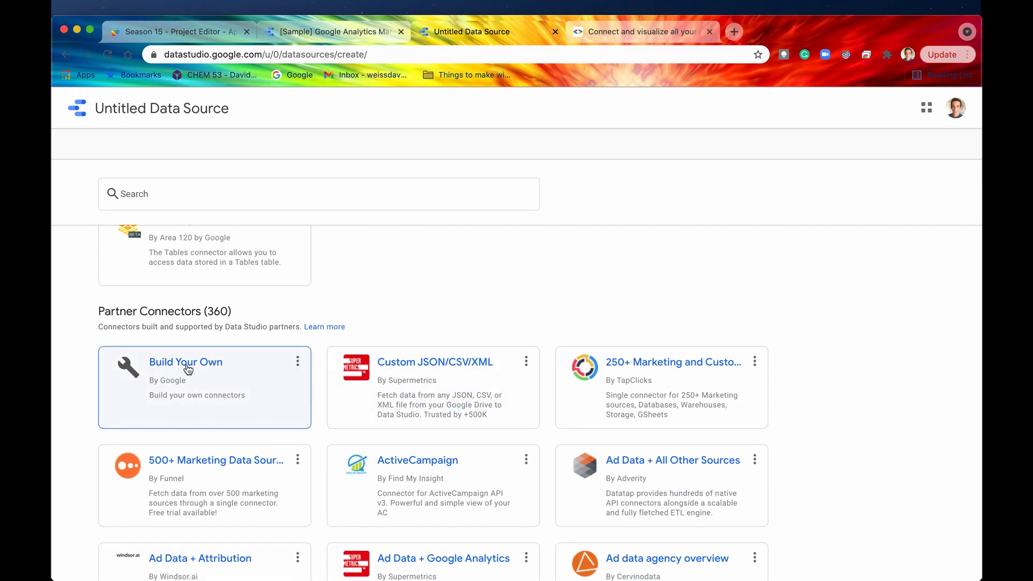
mouse_move(411, 301)
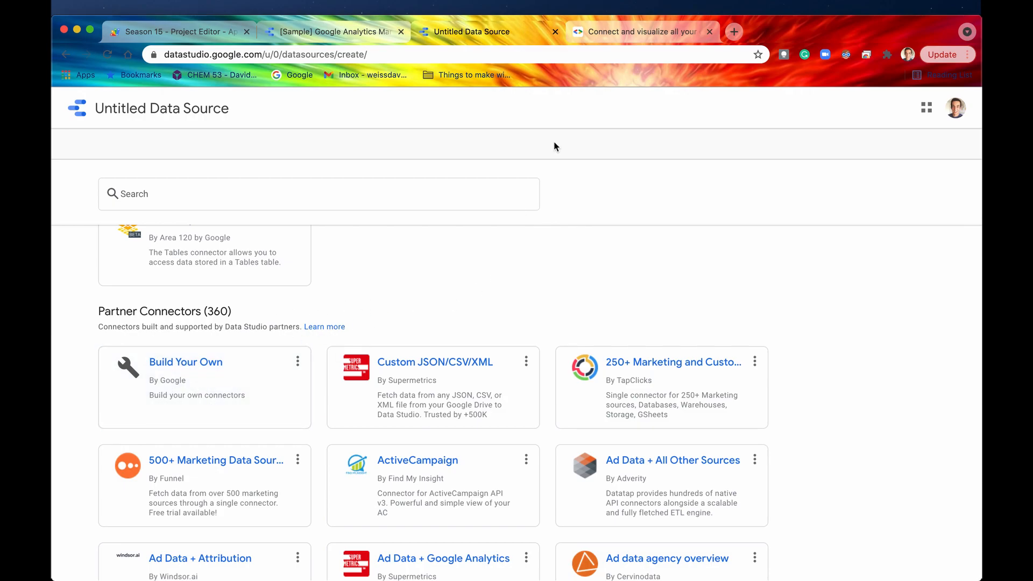
left_click(637, 31)
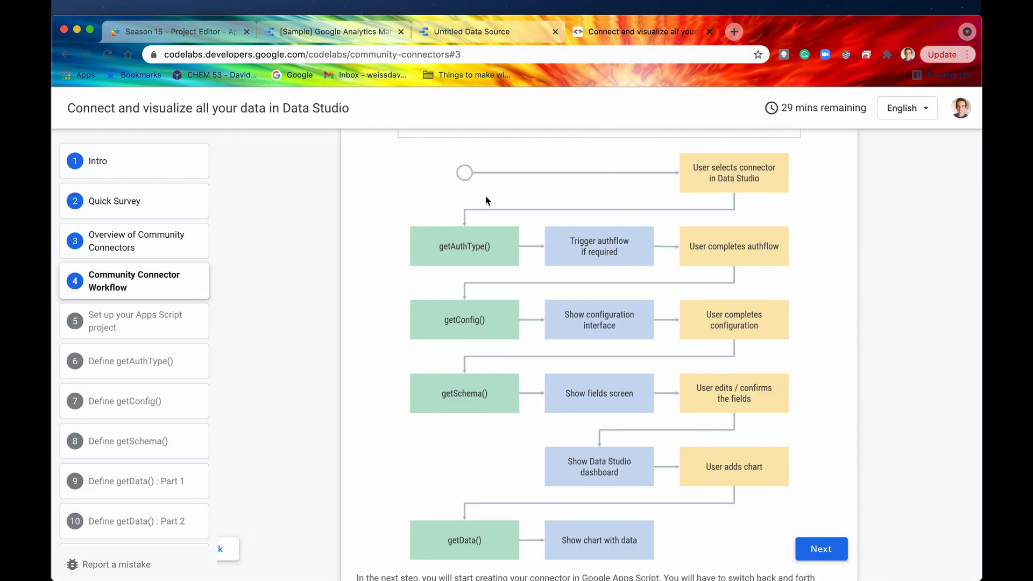
mouse_move(650, 313)
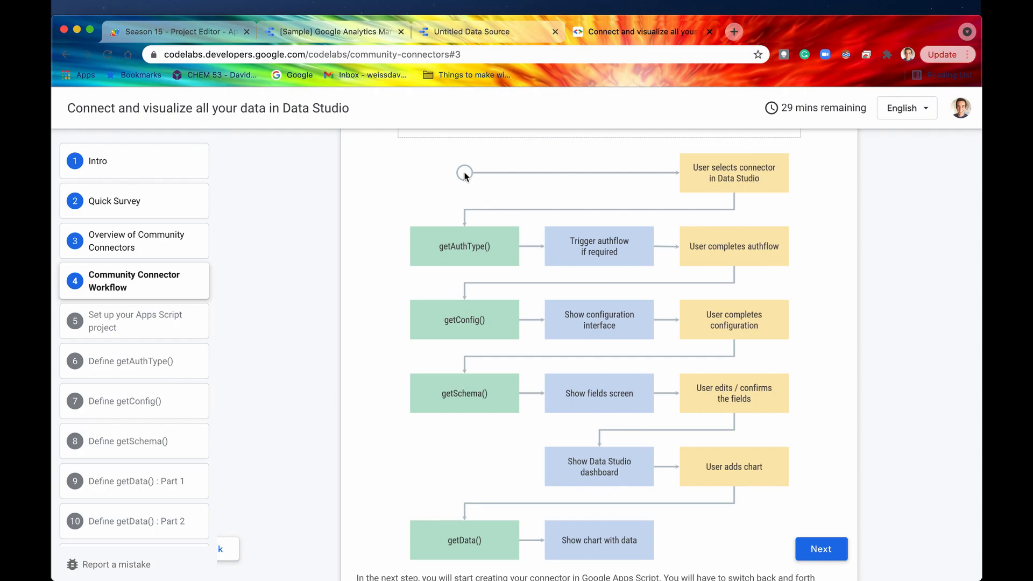
mouse_move(718, 175)
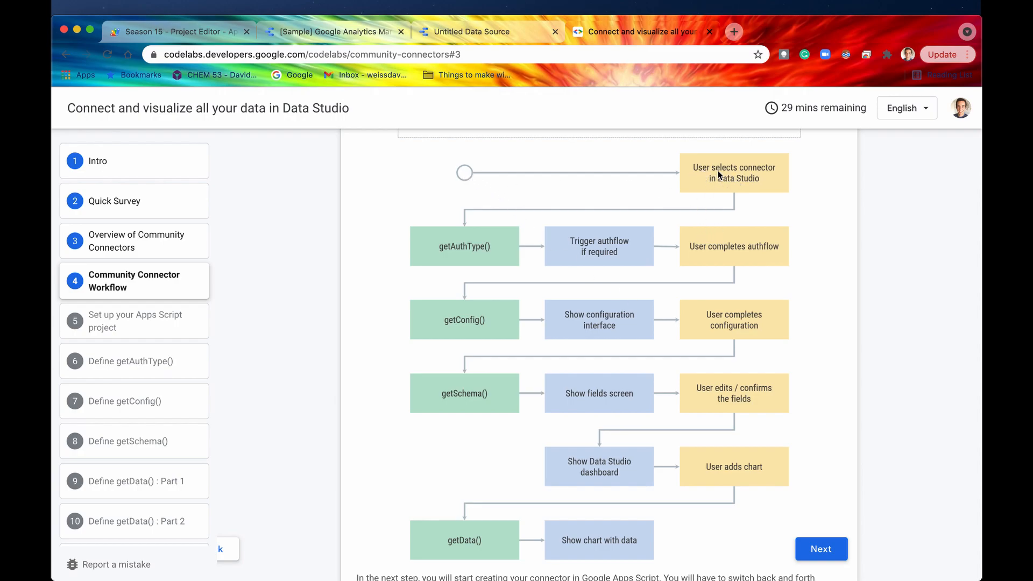
mouse_move(664, 186)
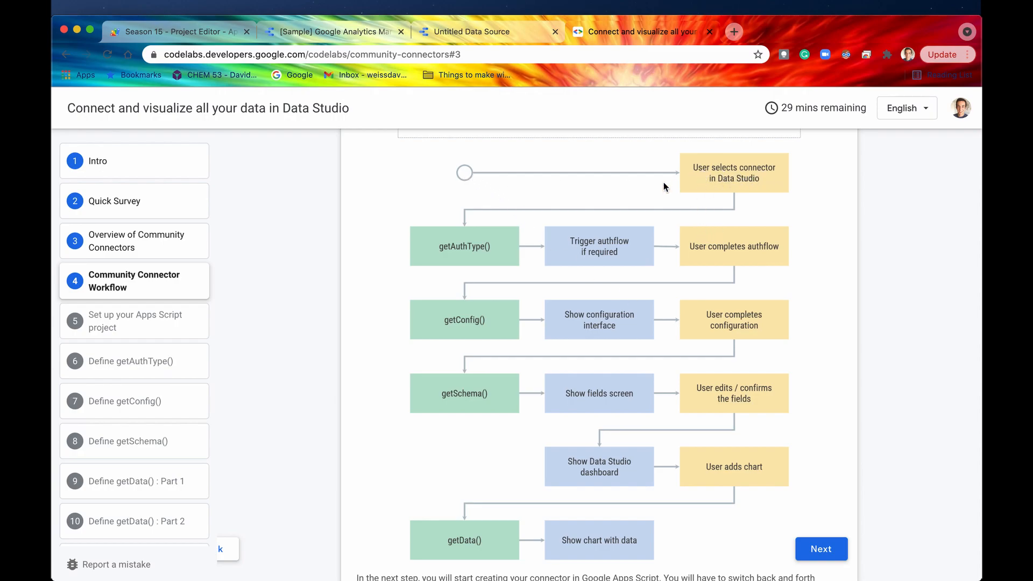
Glance at the Data Studio connector gallery again and return to the codelab workflow diagram.
left_click(471, 32)
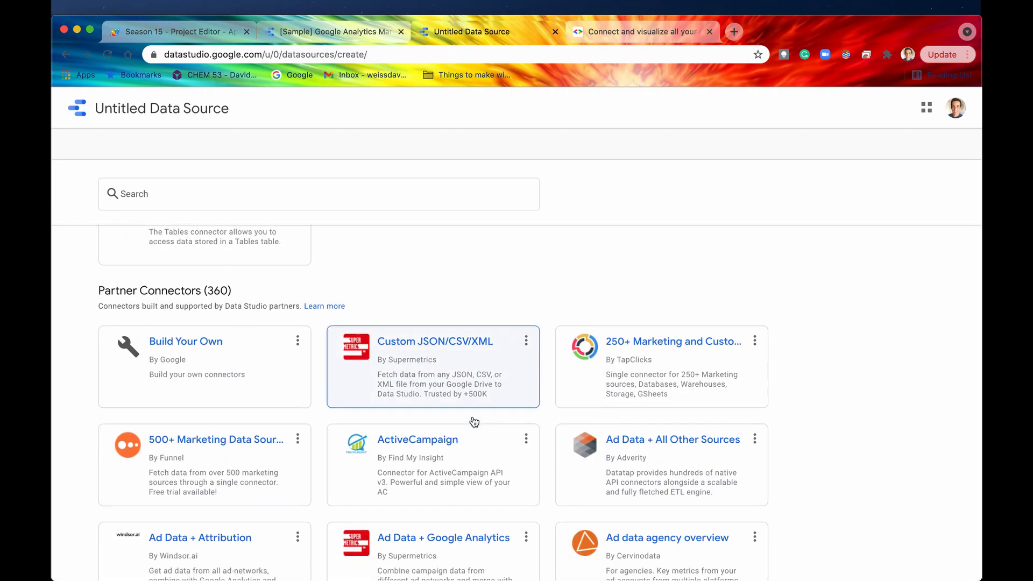
scroll("down", 3)
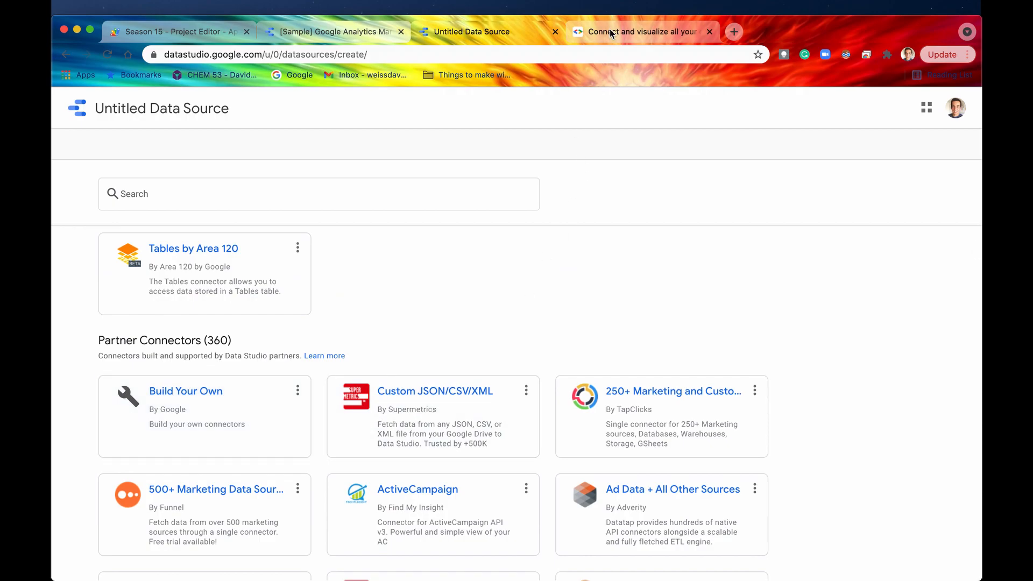
left_click(640, 31)
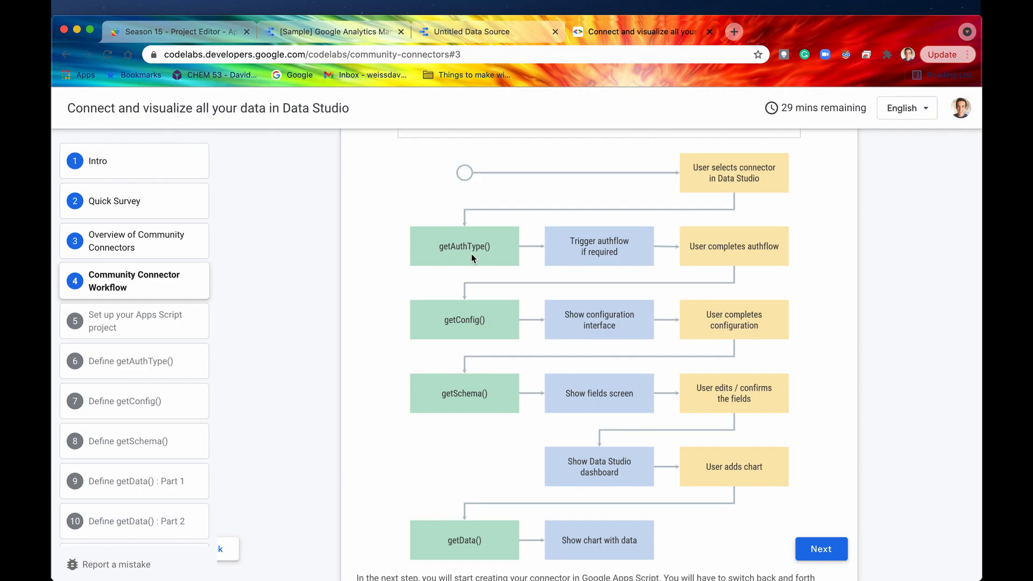
mouse_move(453, 259)
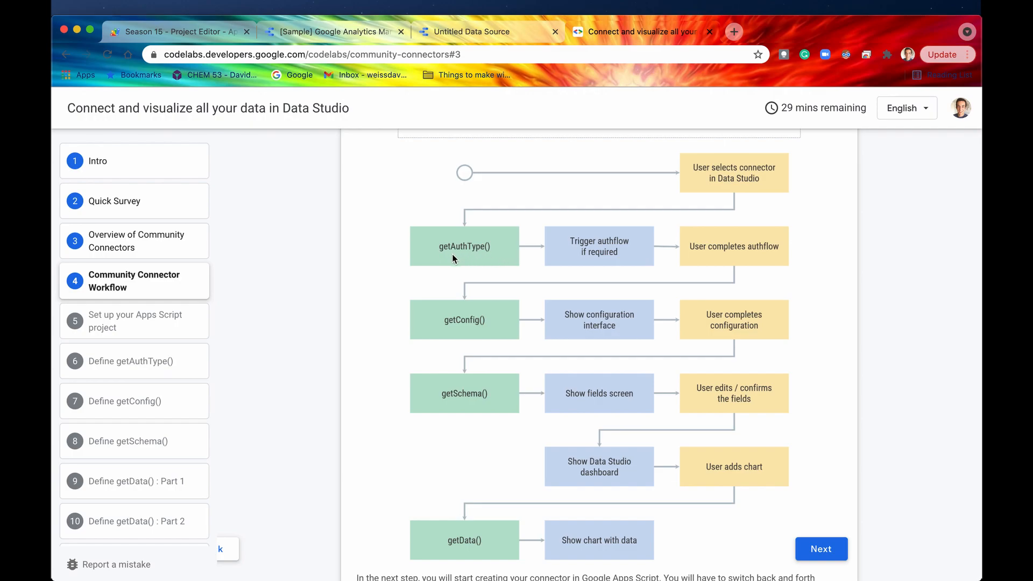
mouse_move(442, 256)
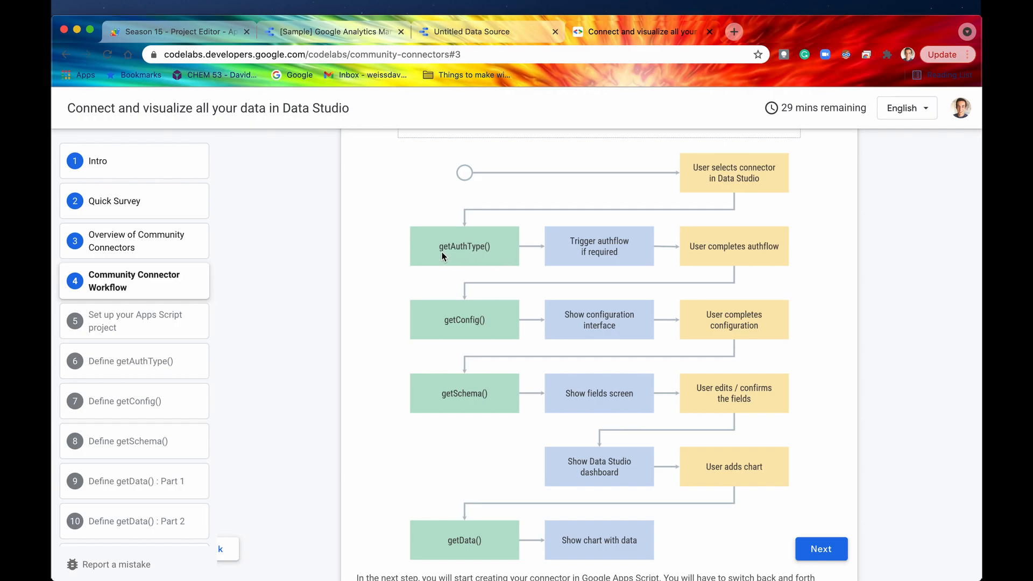
mouse_move(471, 257)
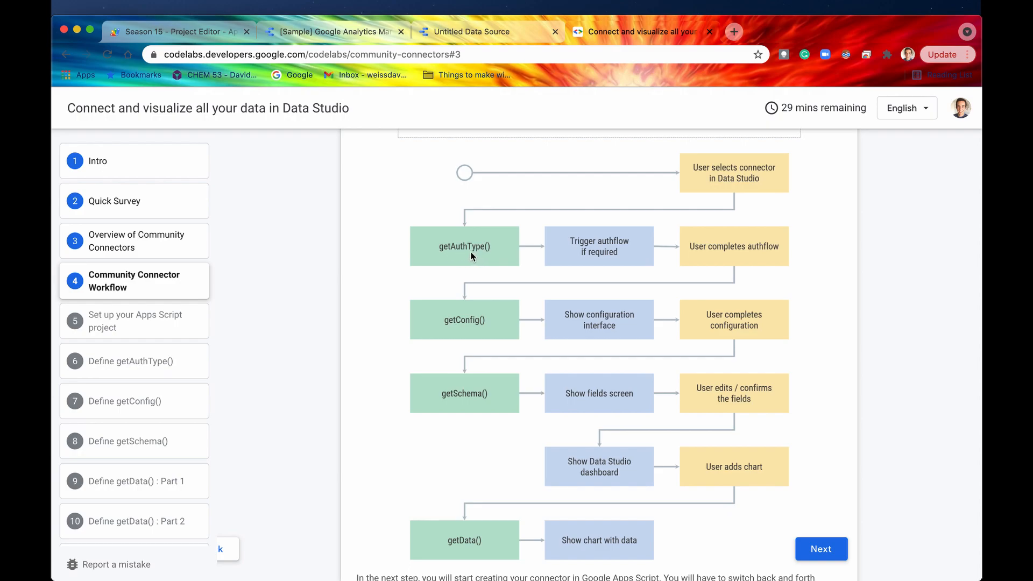
mouse_move(491, 542)
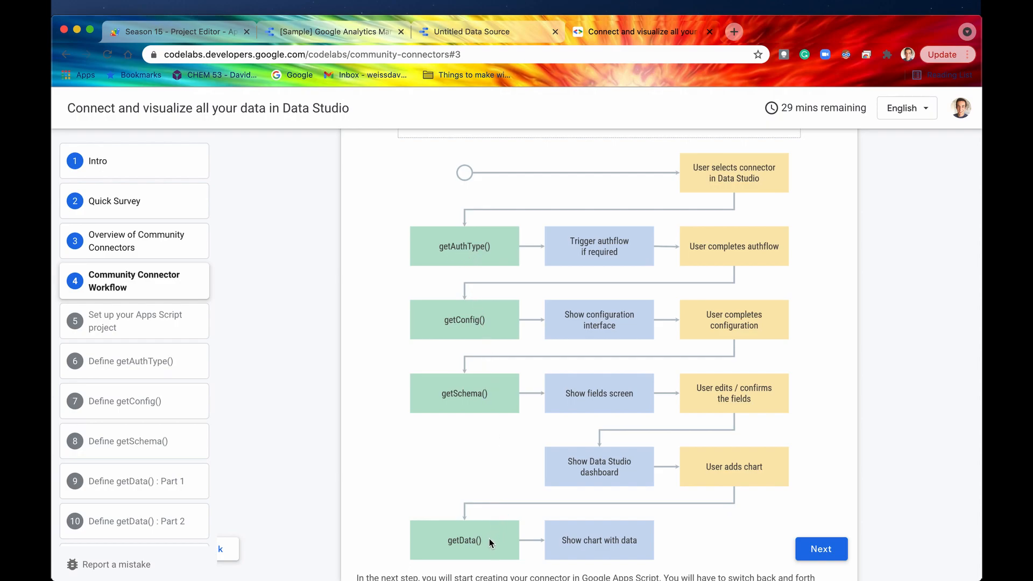
mouse_move(491, 322)
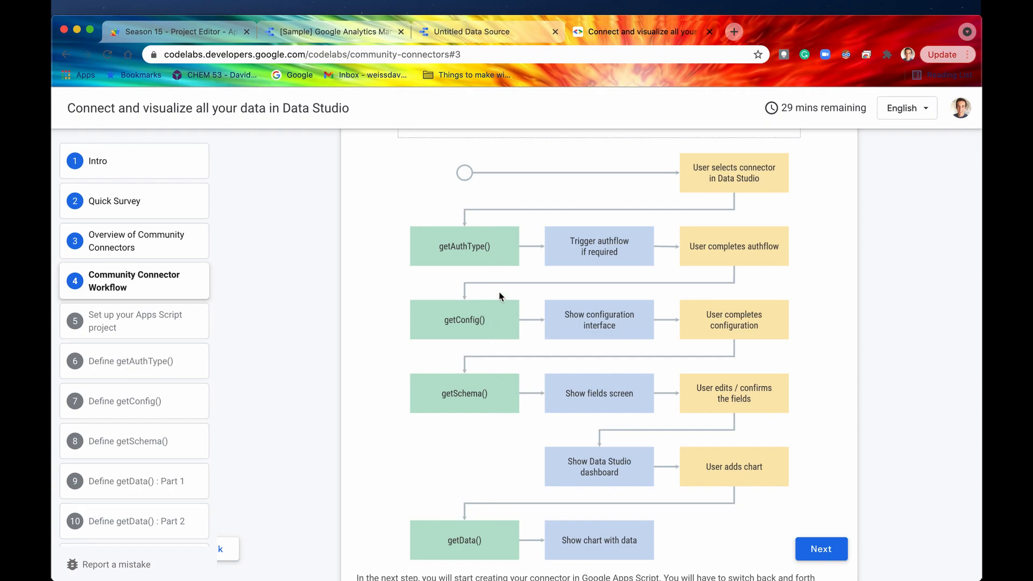
mouse_move(627, 235)
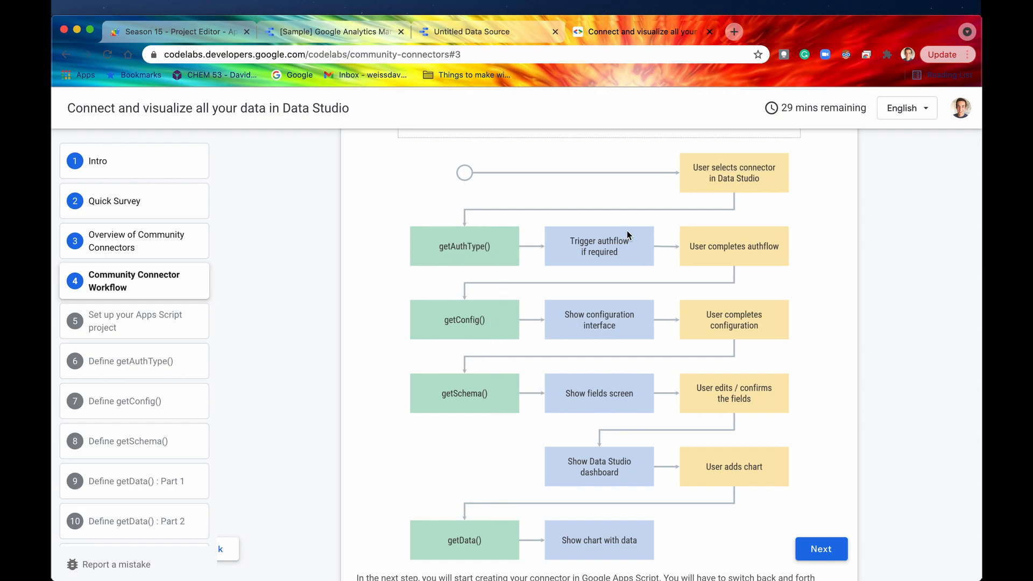
mouse_move(480, 334)
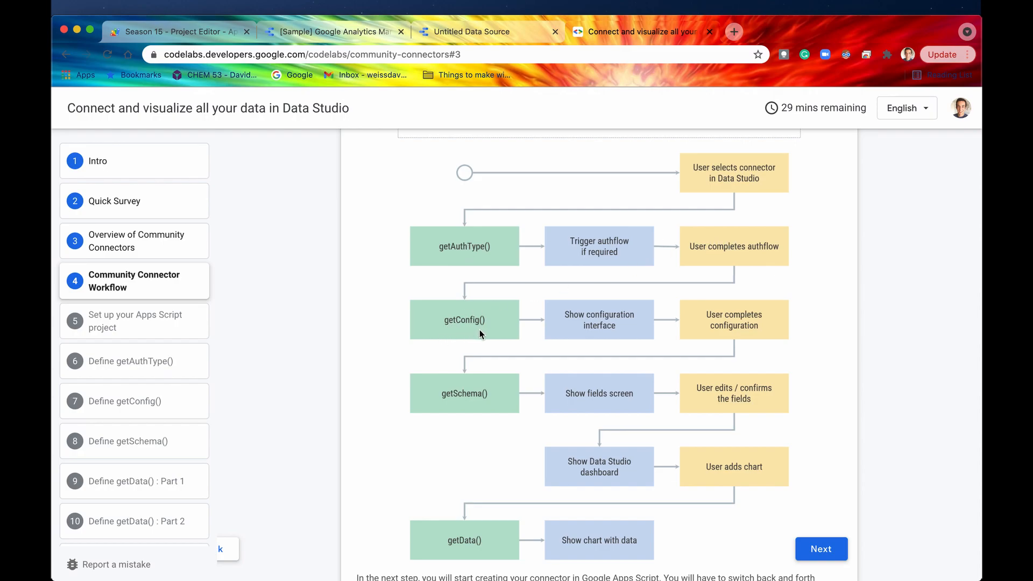
mouse_move(450, 405)
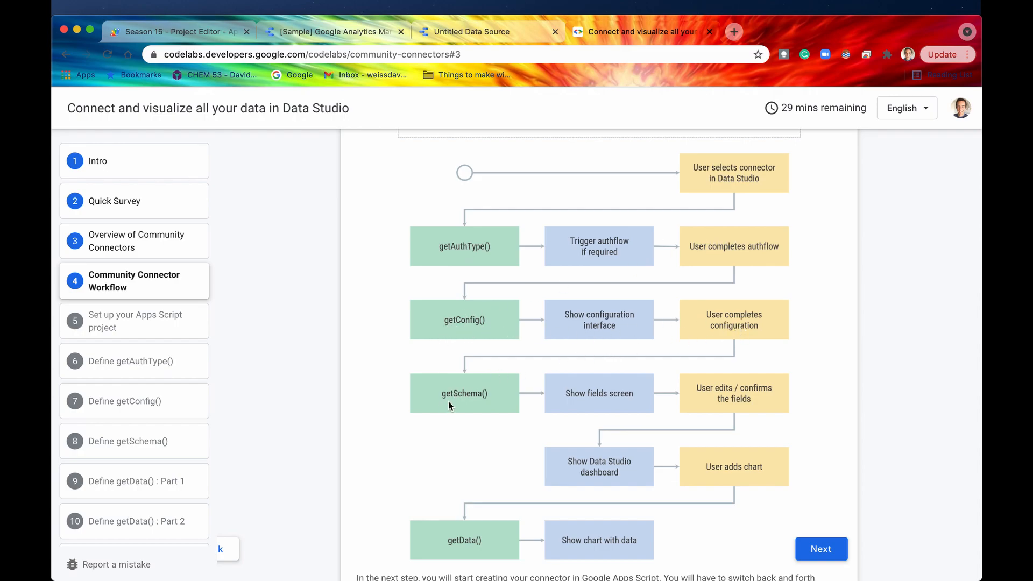
mouse_move(589, 495)
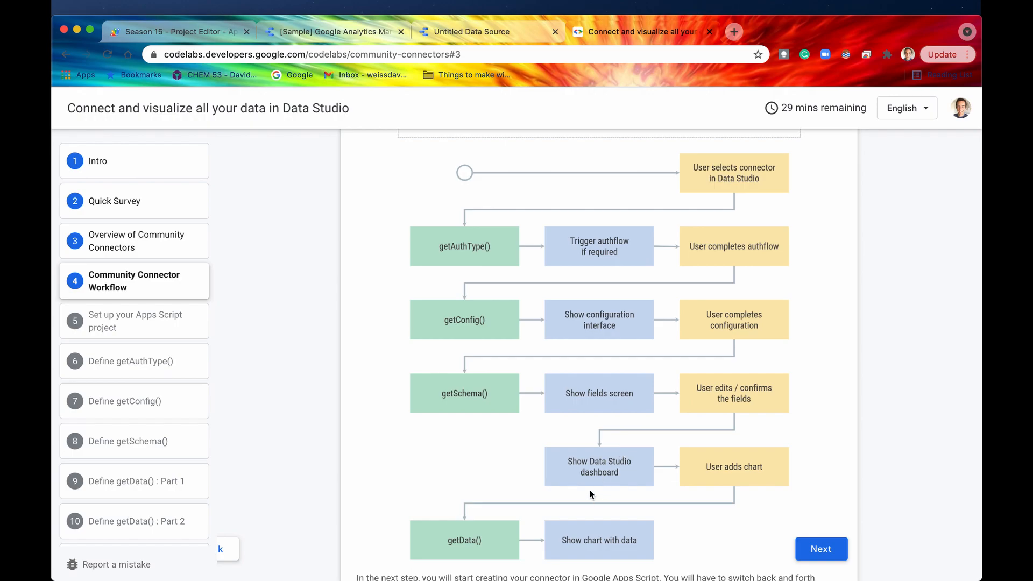
mouse_move(724, 481)
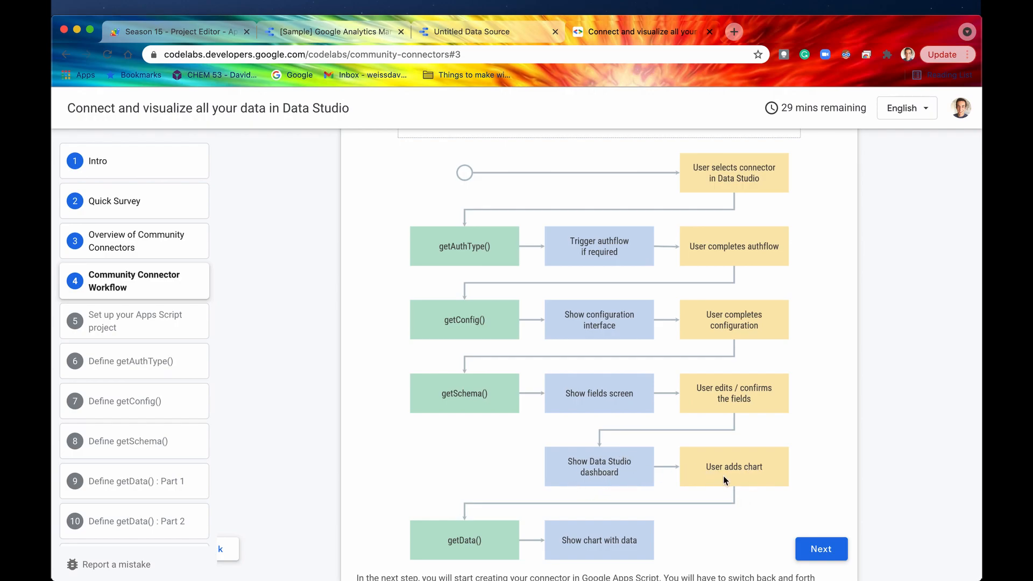
mouse_move(571, 530)
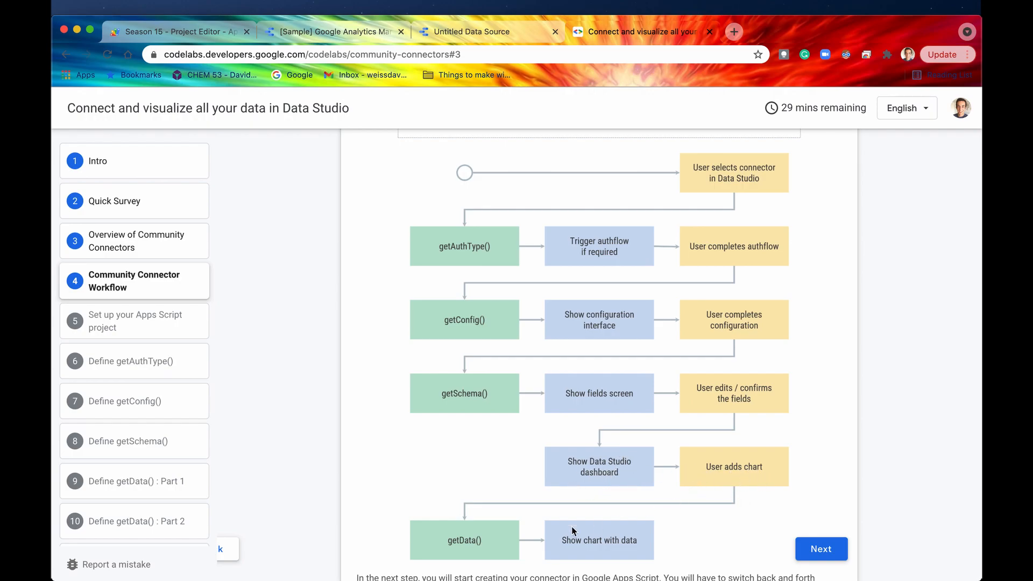
mouse_move(468, 551)
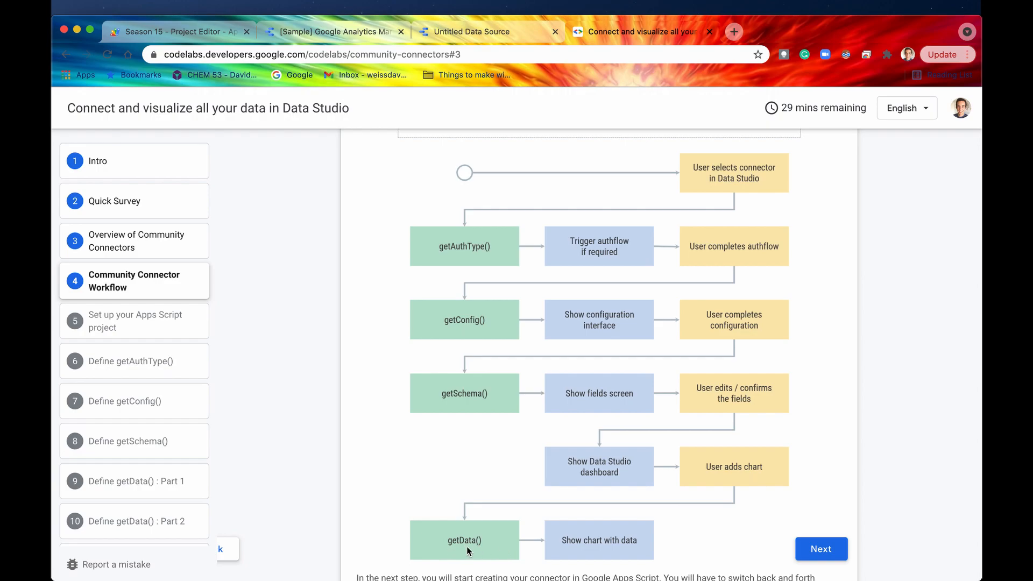
mouse_move(468, 251)
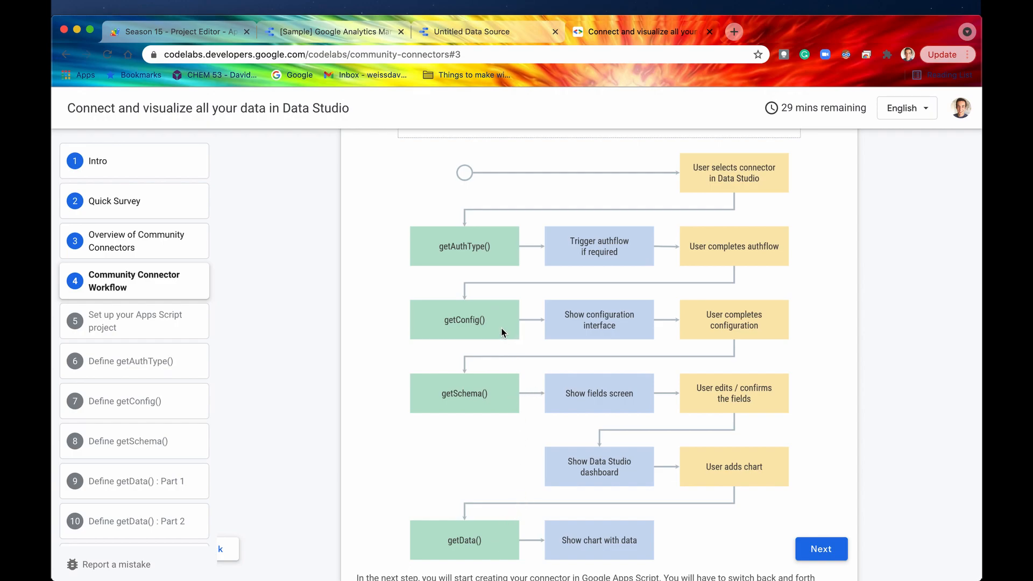
mouse_move(532, 492)
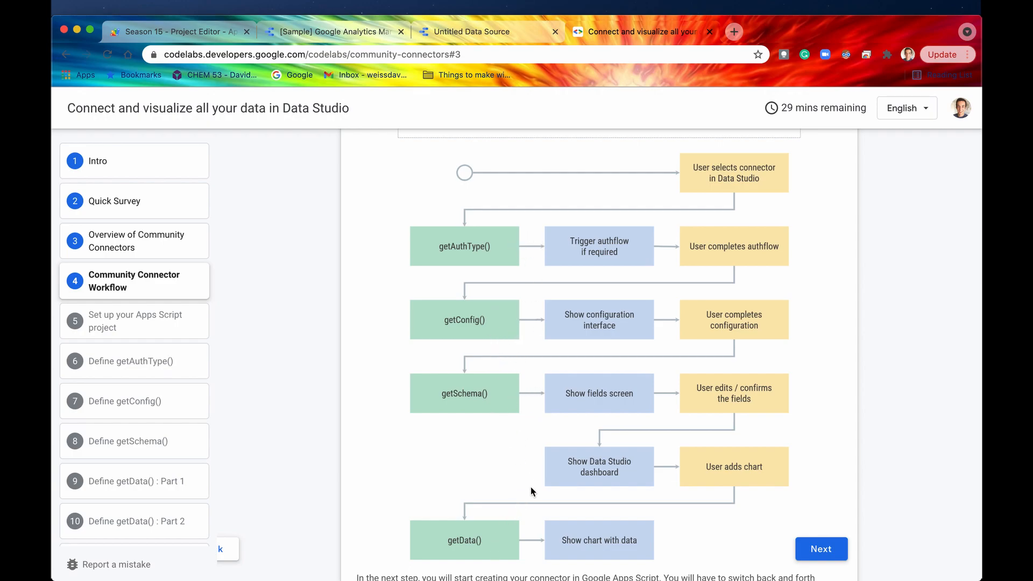
In the Apps Script project, rename myFunction to getAuthType.
left_click(174, 32)
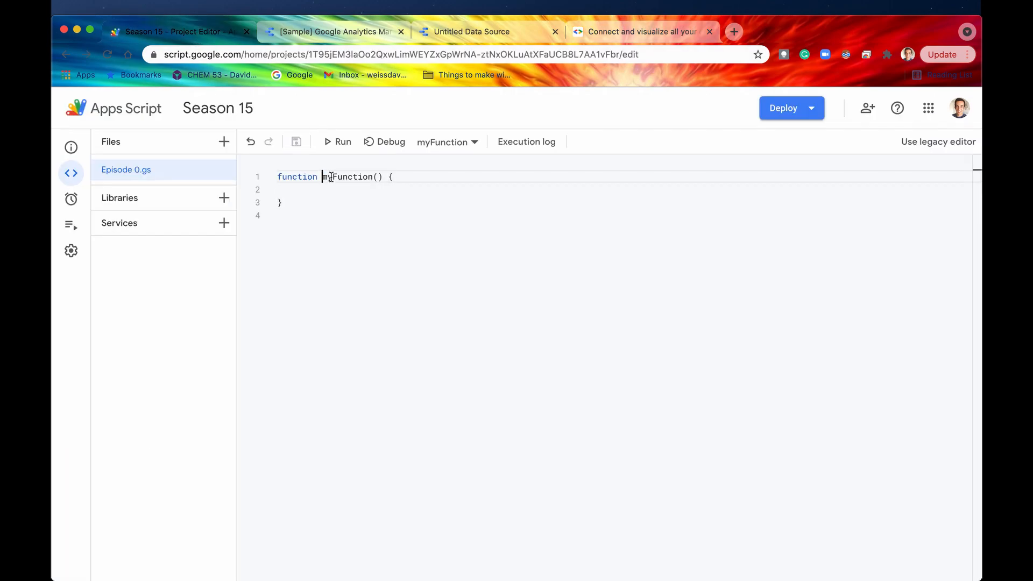
double_click(347, 177)
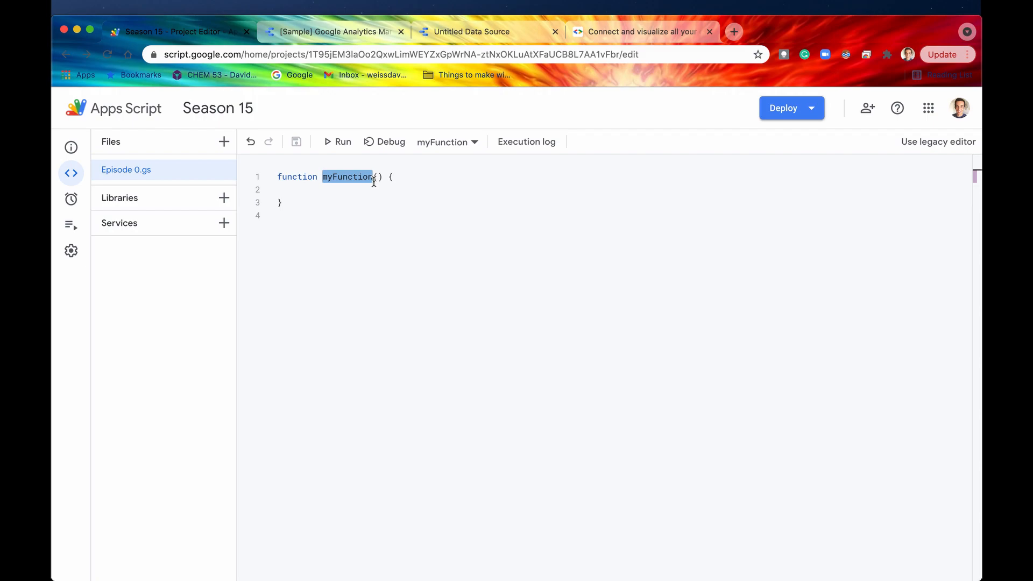
type("getAuth")
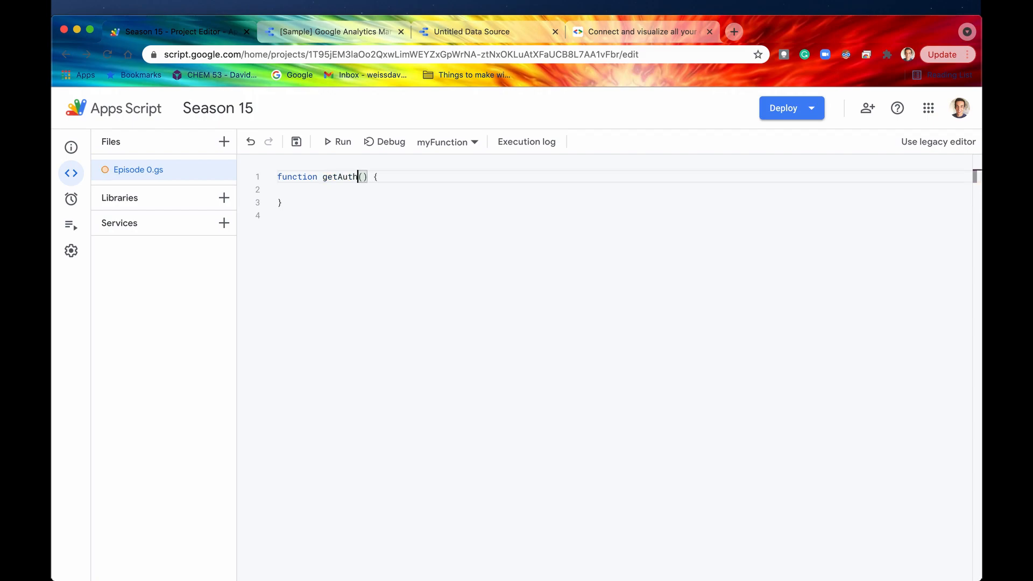
type("Type")
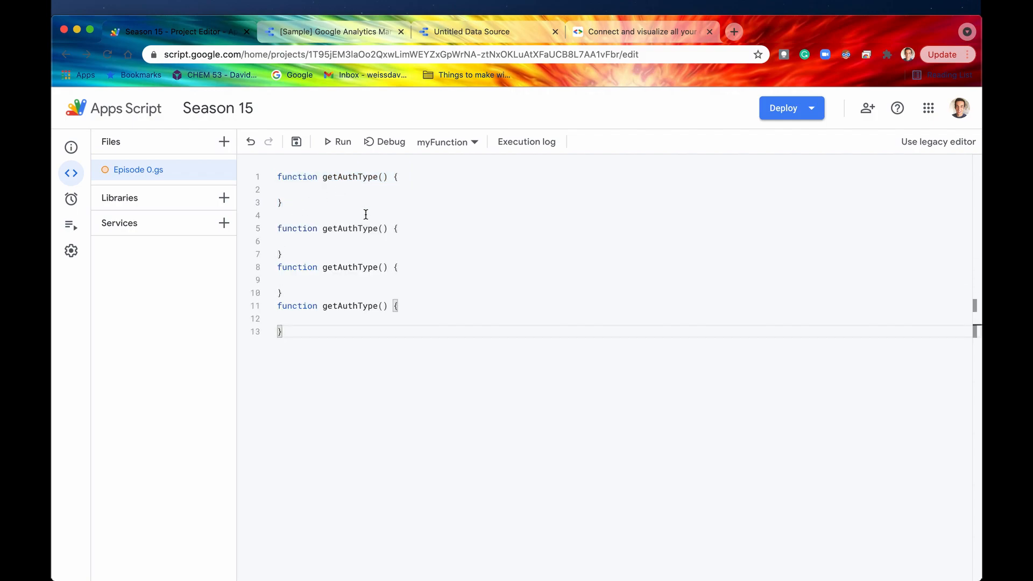
Rename the duplicated stubs to getConfig, getSchema and getData, checking the codelab's list.
double_click(350, 228)
type("Sc")
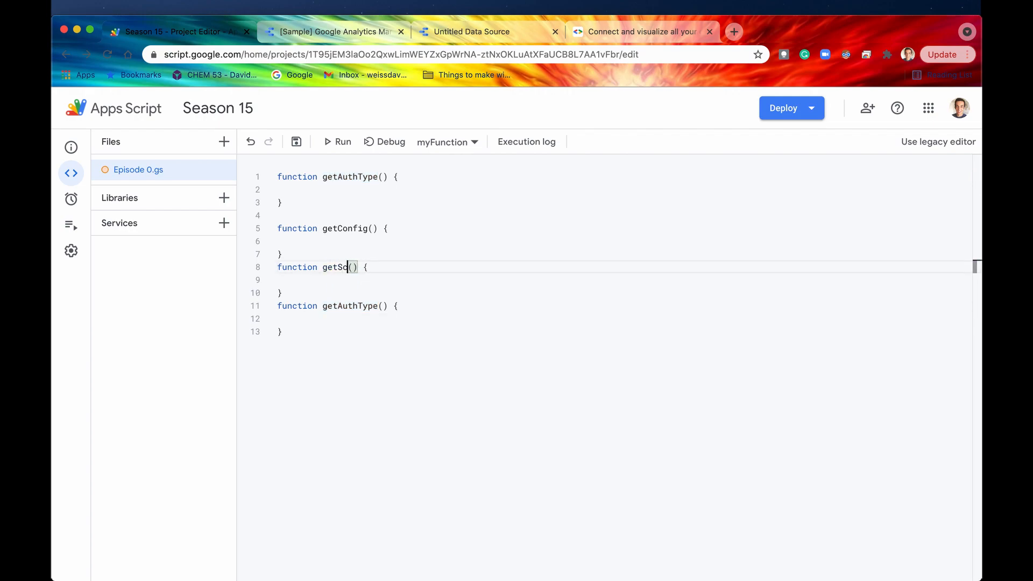
type("hema")
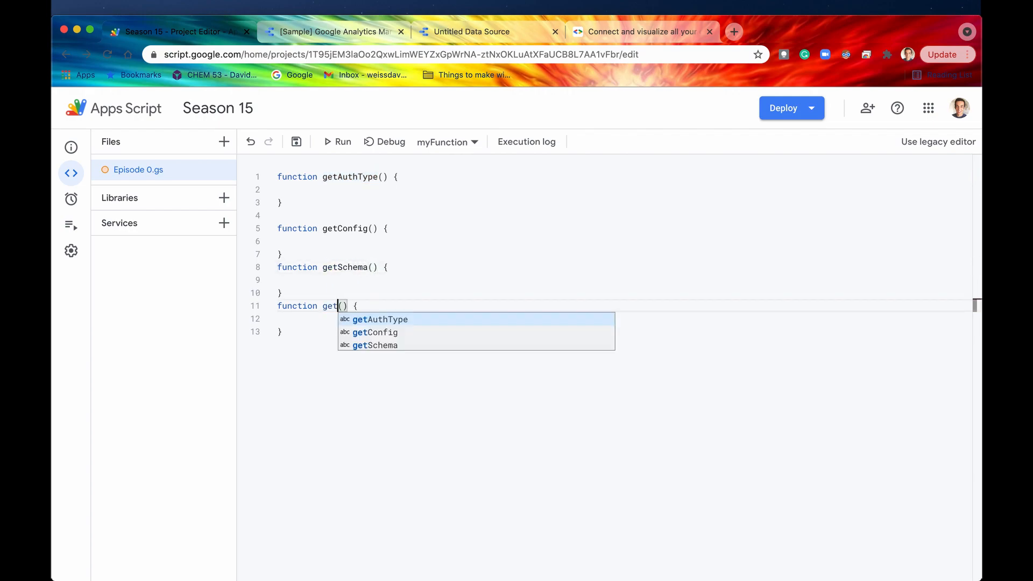
left_click(639, 32)
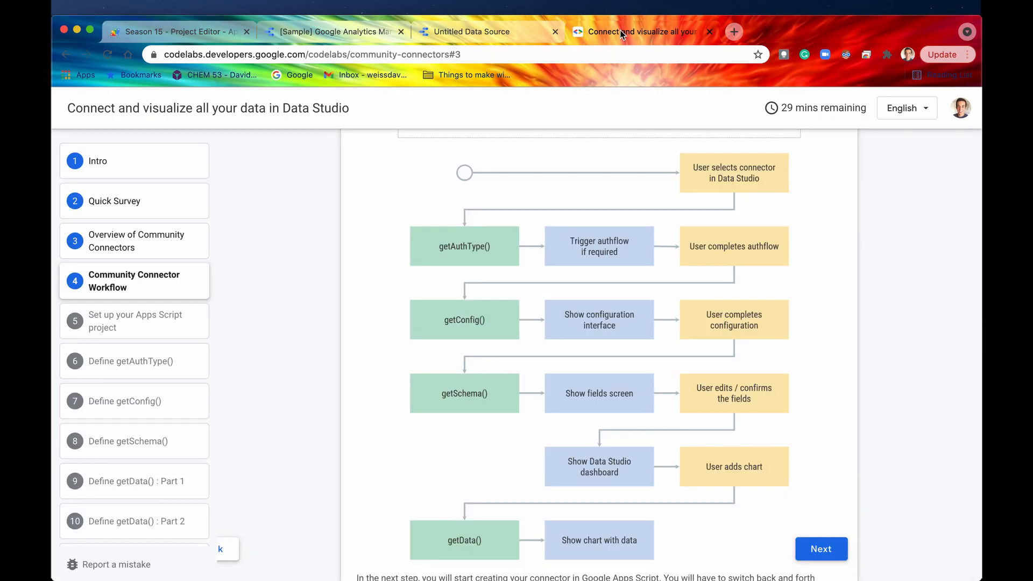
mouse_move(474, 318)
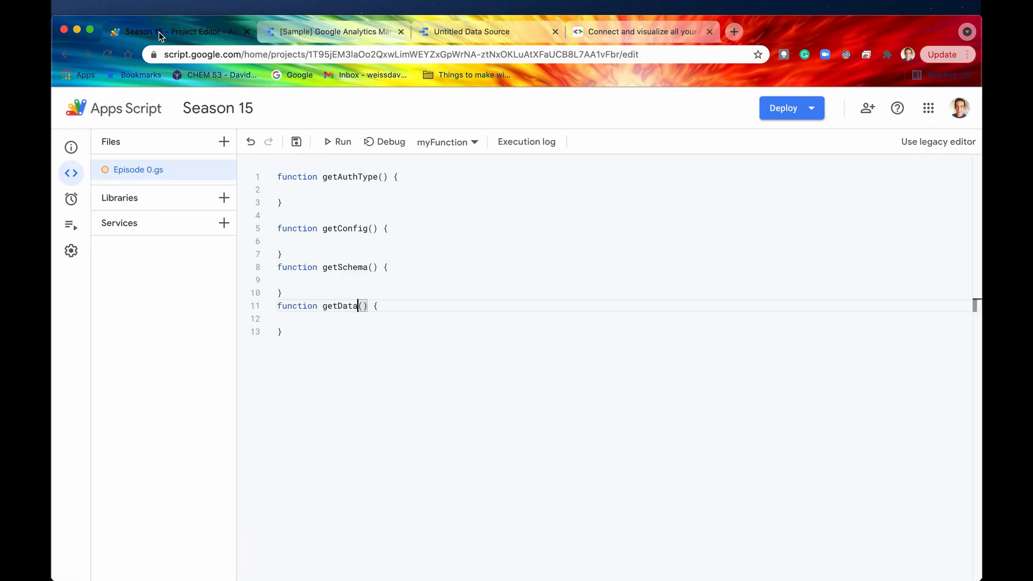
double_click(340, 304)
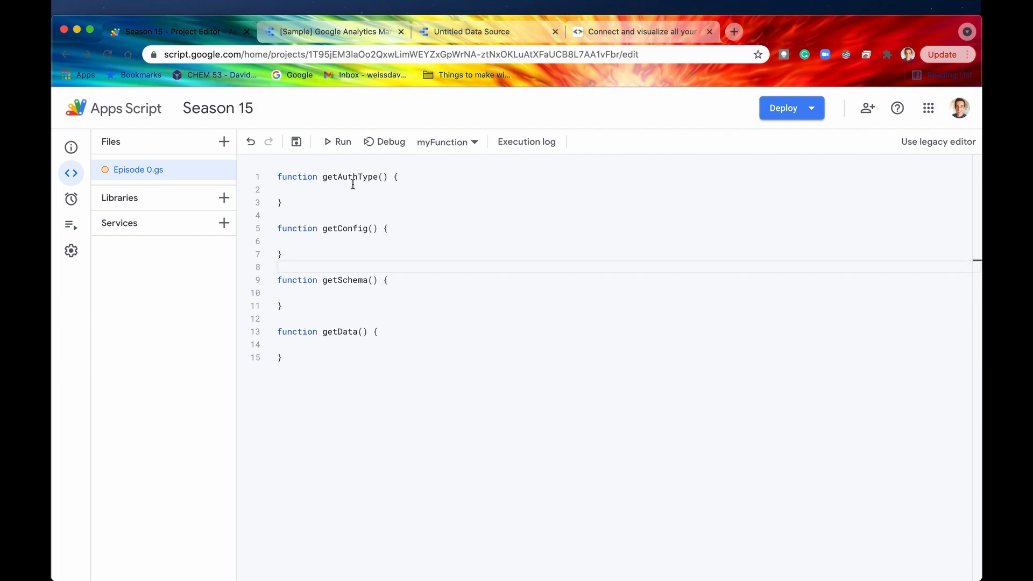
Add a top line const cc = DataStudioApp.createCommunityConnector(); above the functions.
double_click(348, 176)
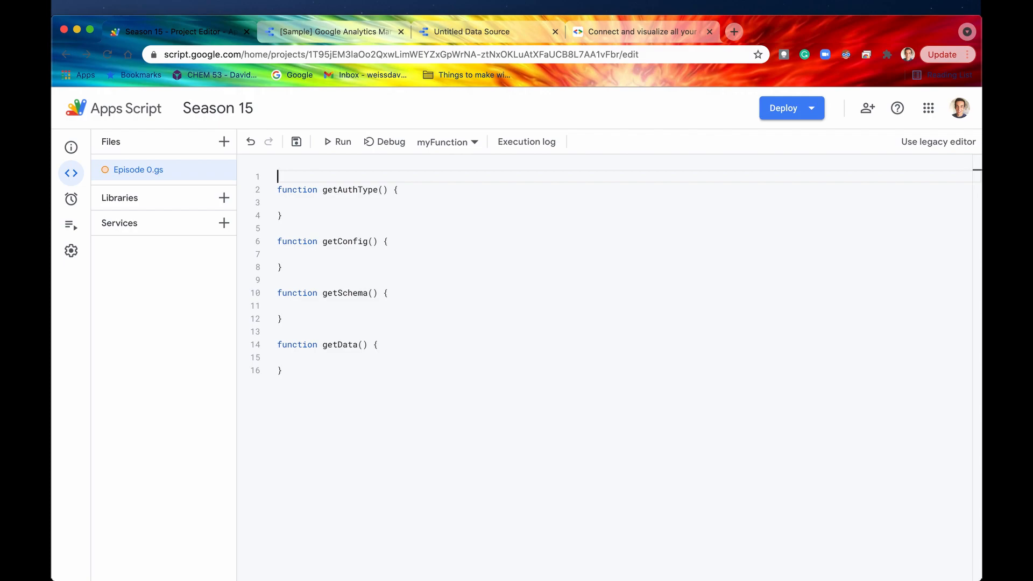
key("Enter")
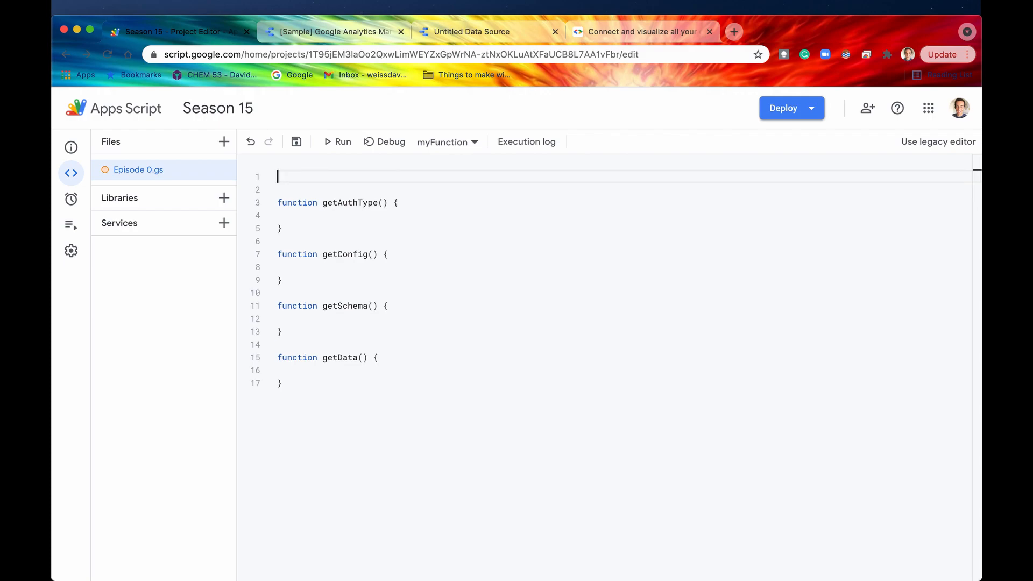
type("c")
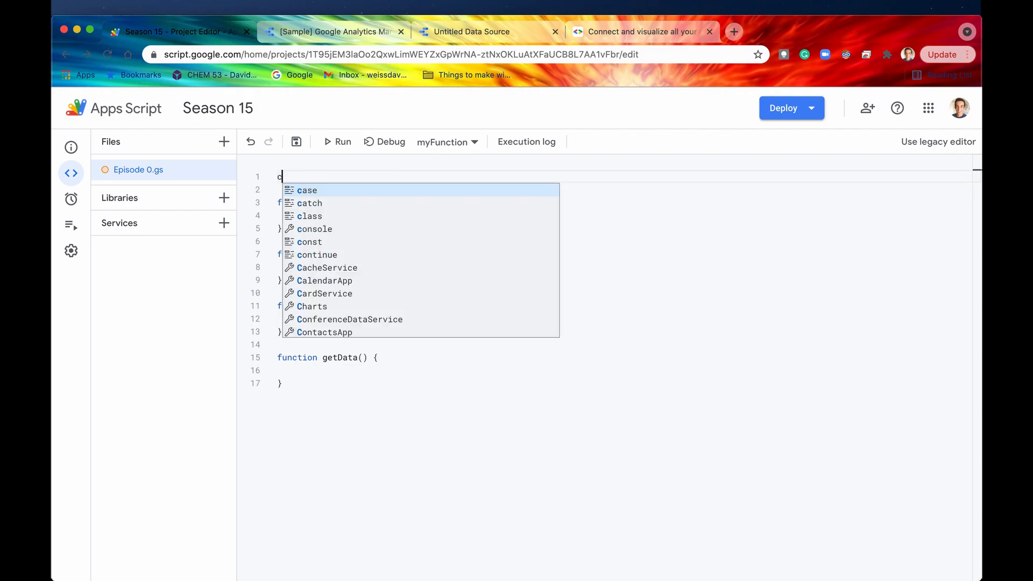
type("onst cc")
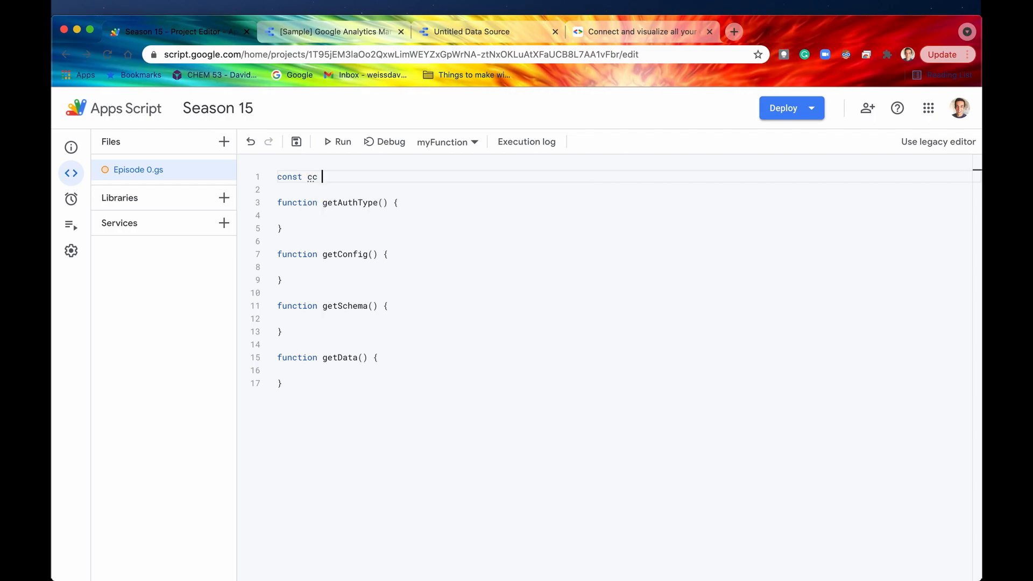
type("= Data")
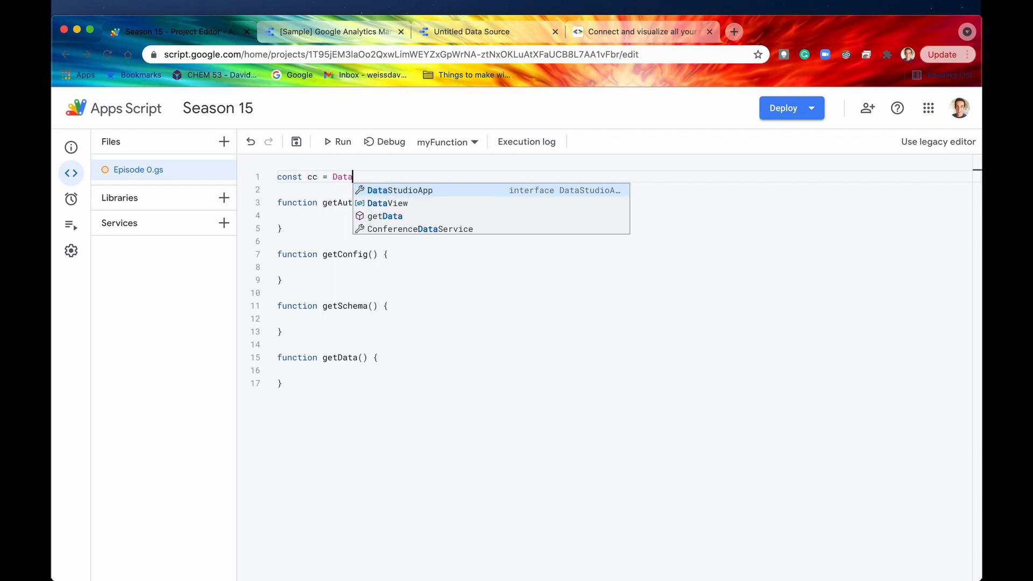
type("StudioApp.")
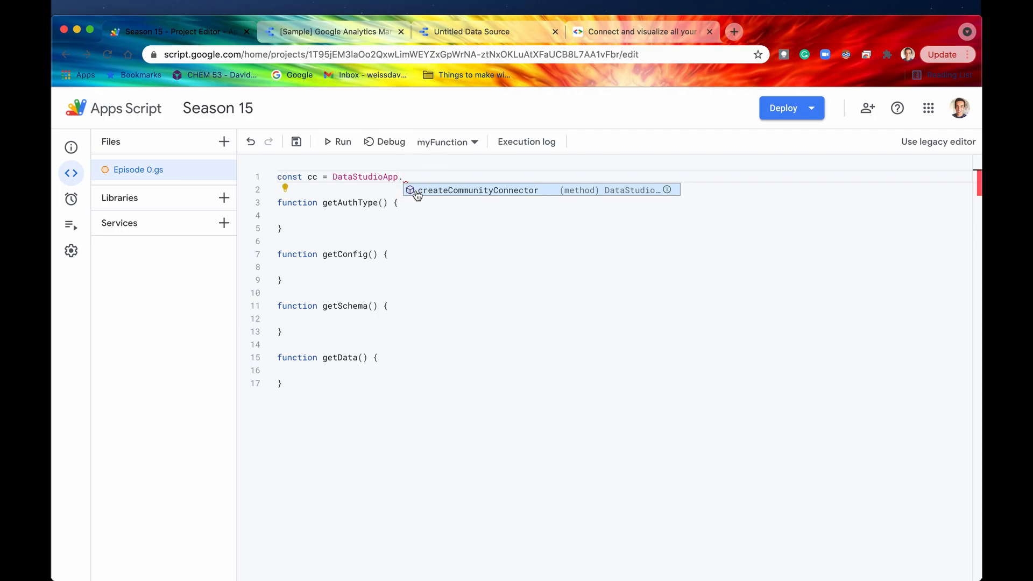
mouse_move(443, 200)
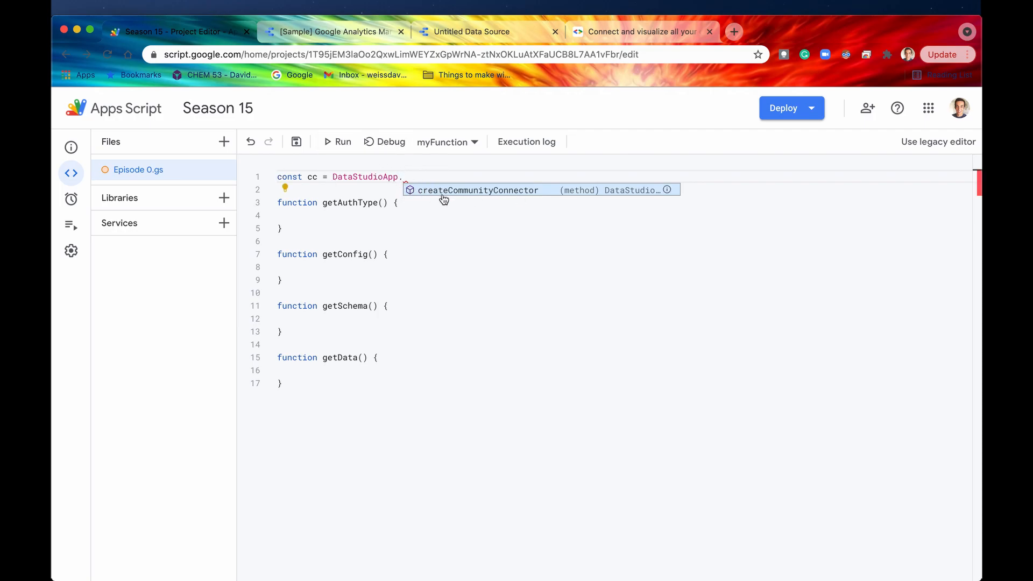
mouse_move(480, 193)
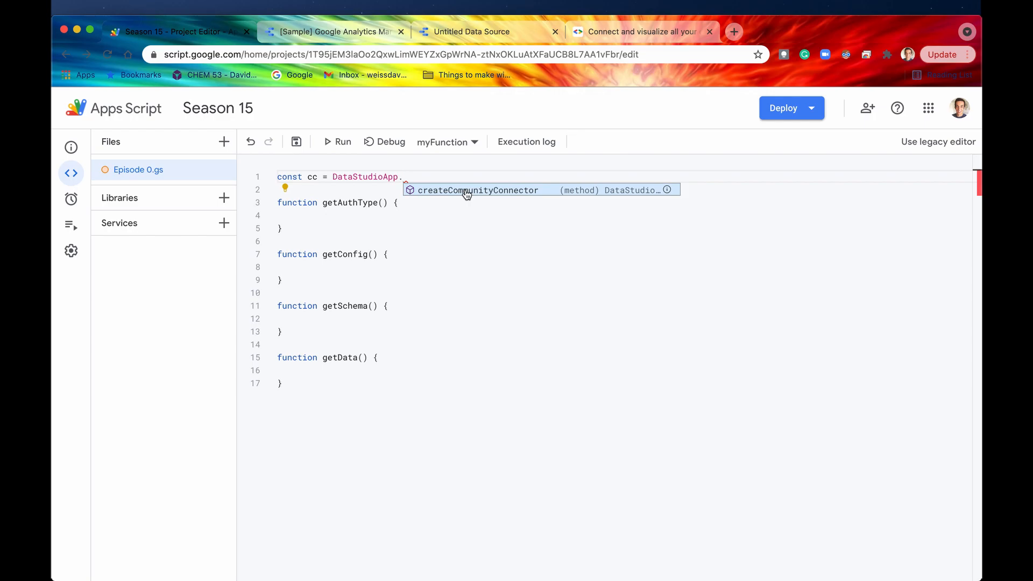
left_click(478, 189)
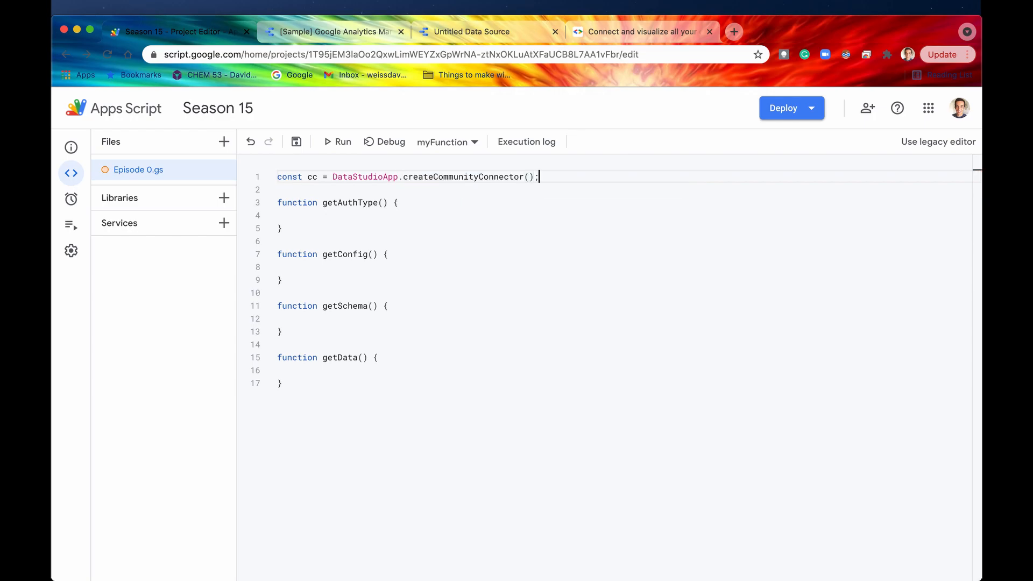
mouse_move(342, 141)
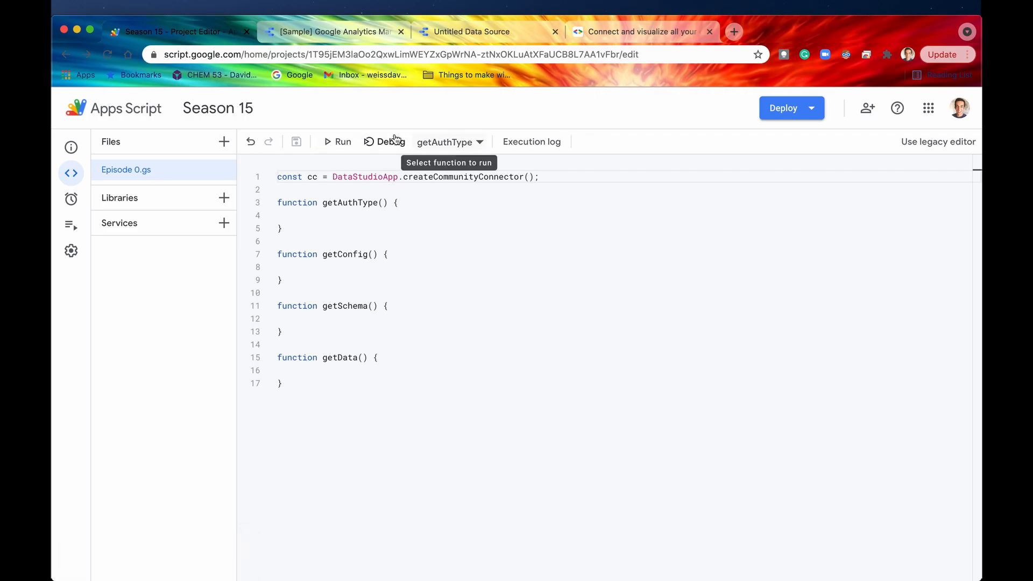
Run getAuthType and show the execution log.
left_click(337, 141)
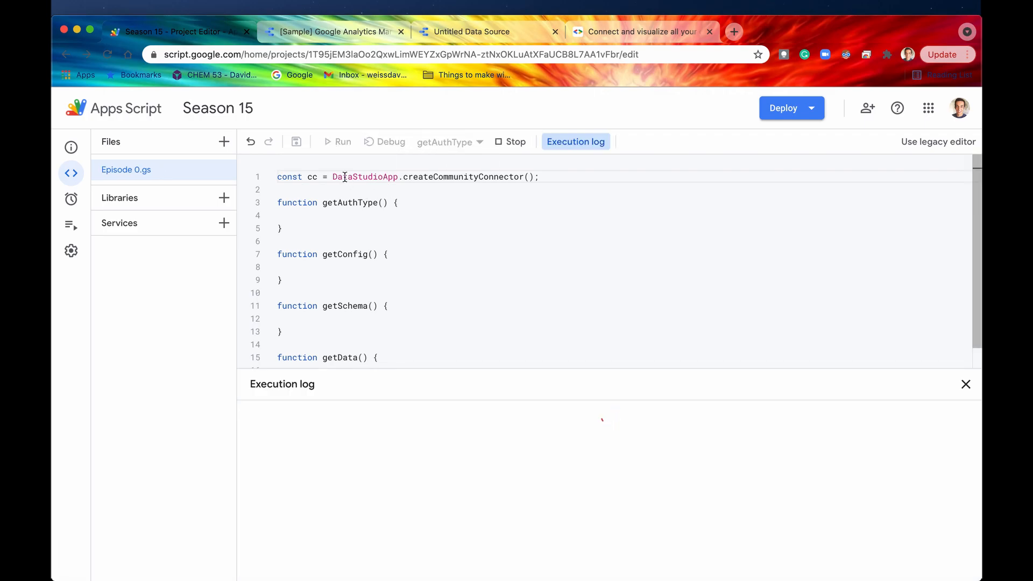